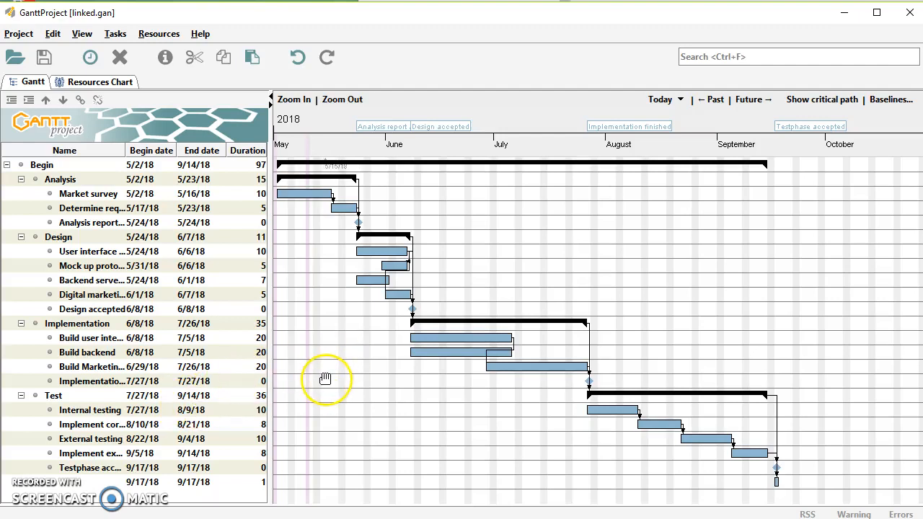
{"action": "mouse_move", "coordinate": [325, 356]}
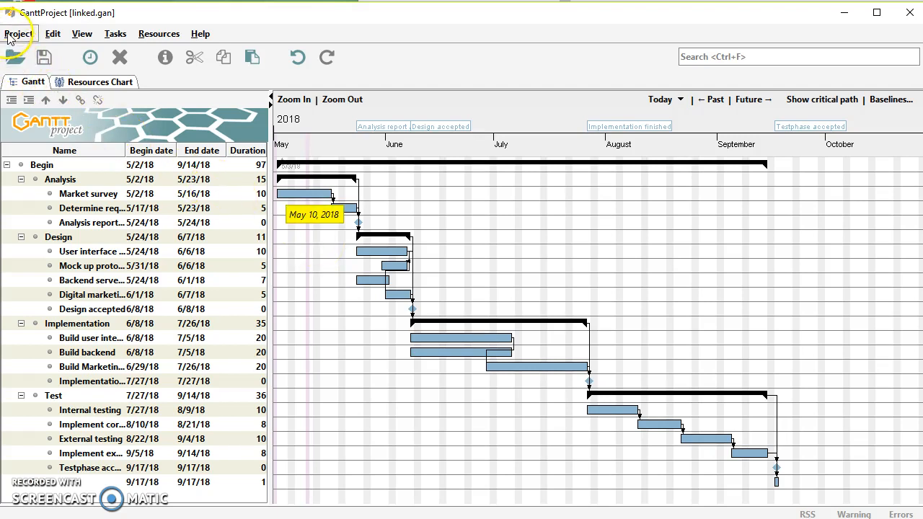
- Open the Project Properties settings for the 'gas app' project
{"action": "left_click", "coordinate": [18, 33]}
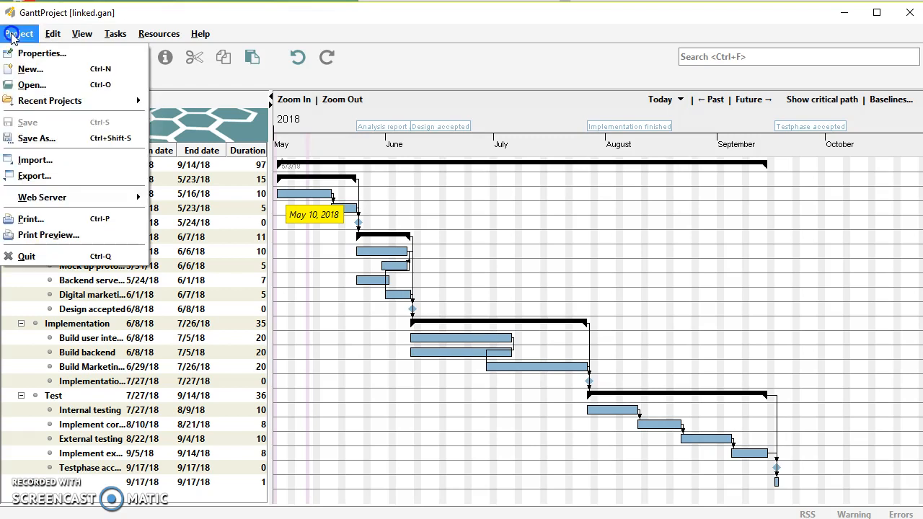
{"action": "mouse_move", "coordinate": [42, 53]}
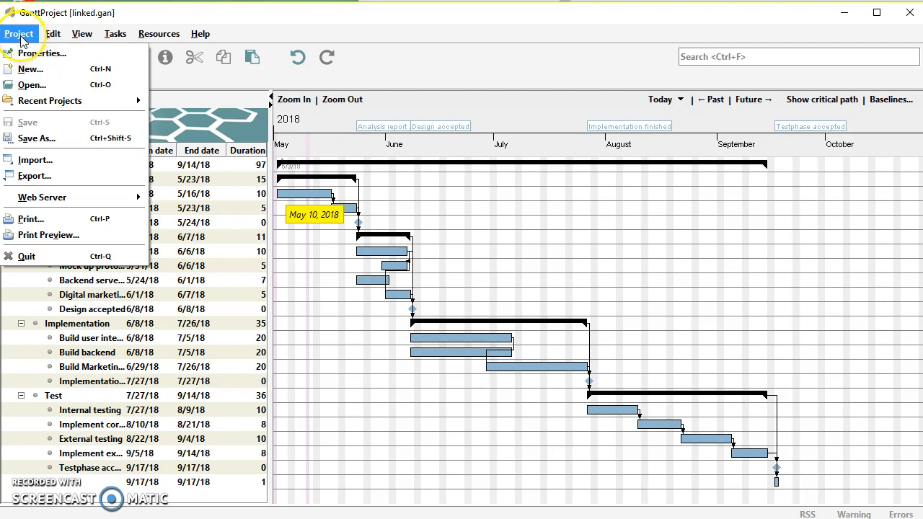
{"action": "left_click", "coordinate": [41, 52]}
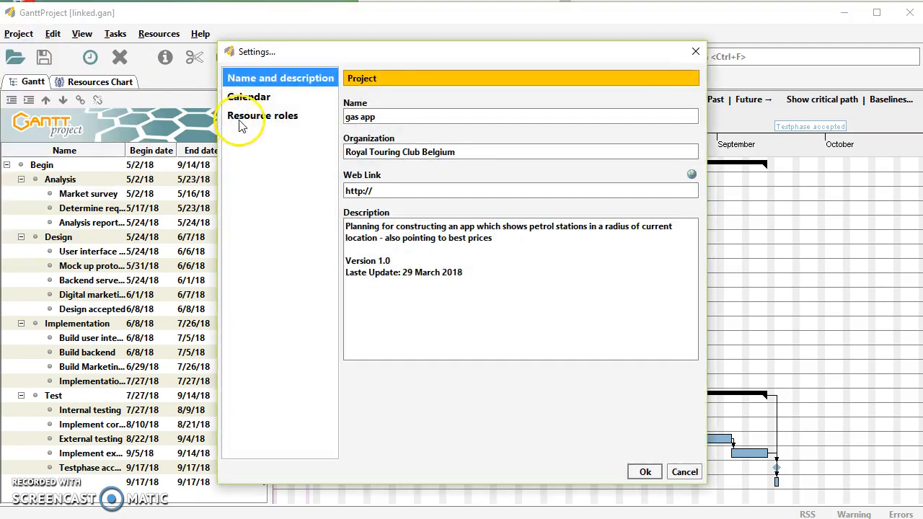
- Add the resource roles AppProgrammer, Consultant and Tester
{"action": "left_click", "coordinate": [263, 115]}
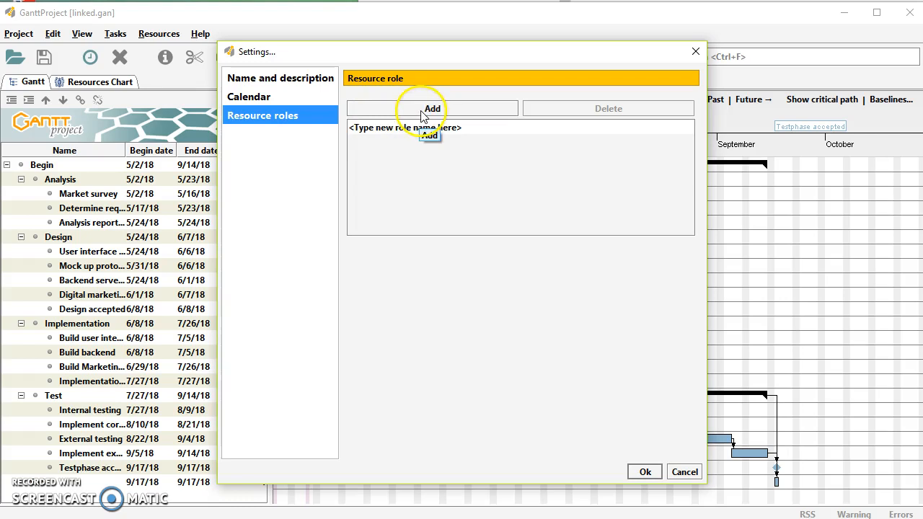
{"action": "left_click", "coordinate": [431, 108]}
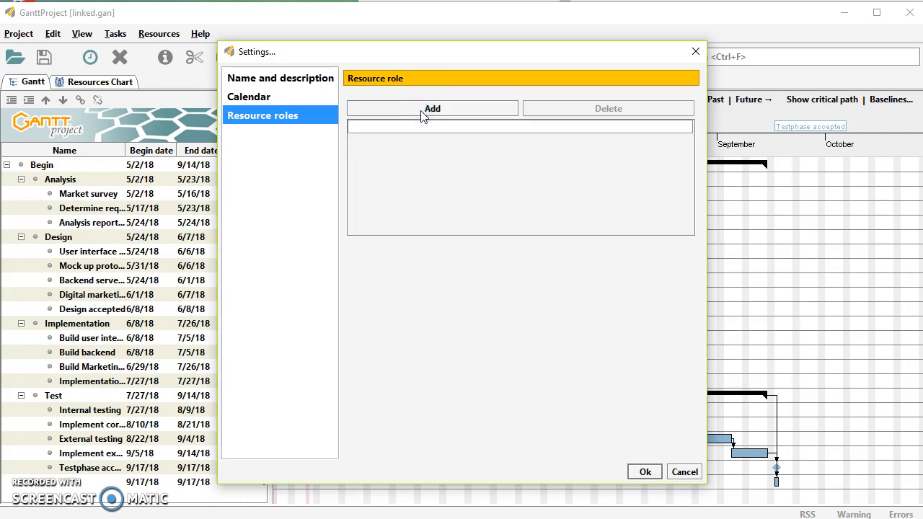
{"action": "type", "text": "App"}
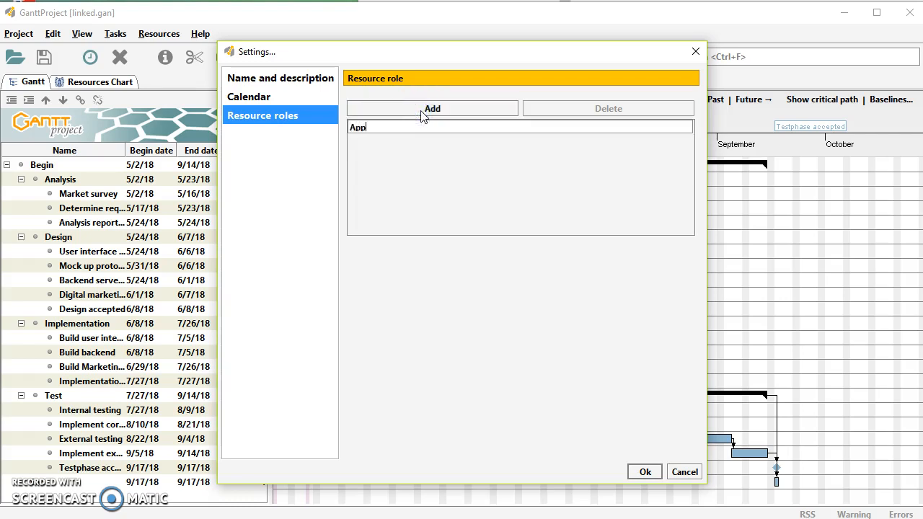
{"action": "type", "text": "Programmer"}
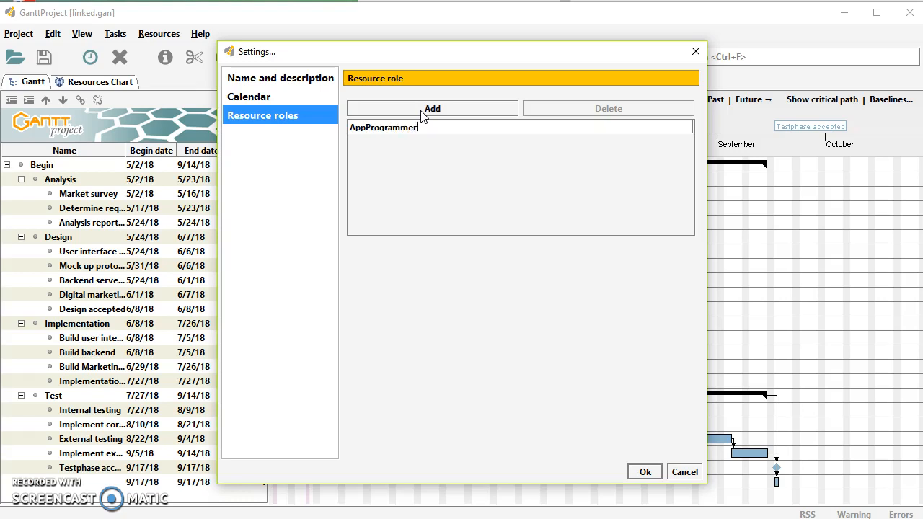
{"action": "left_click", "coordinate": [431, 108]}
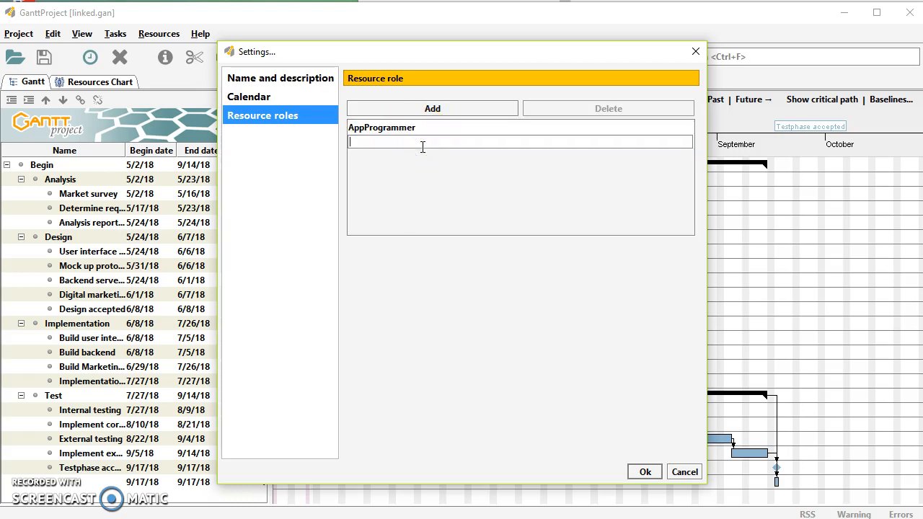
{"action": "type", "text": "Cons"}
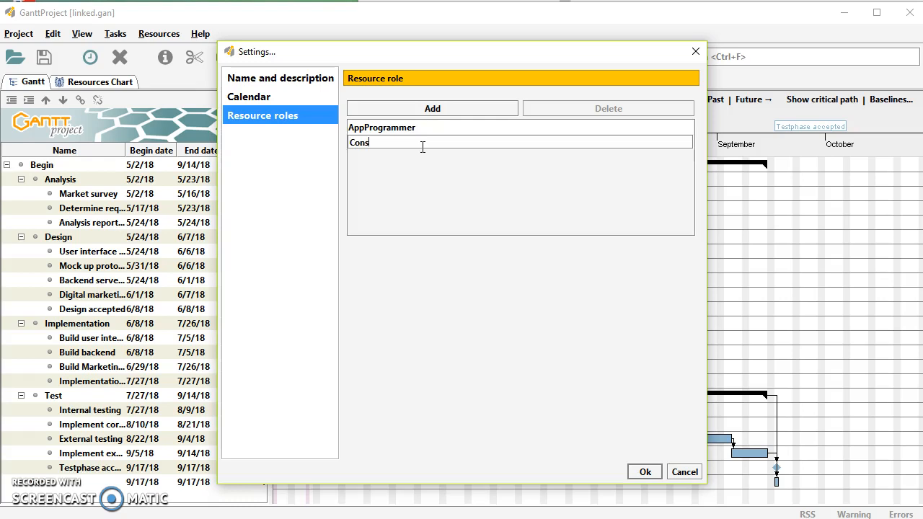
{"action": "type", "text": "ultant"}
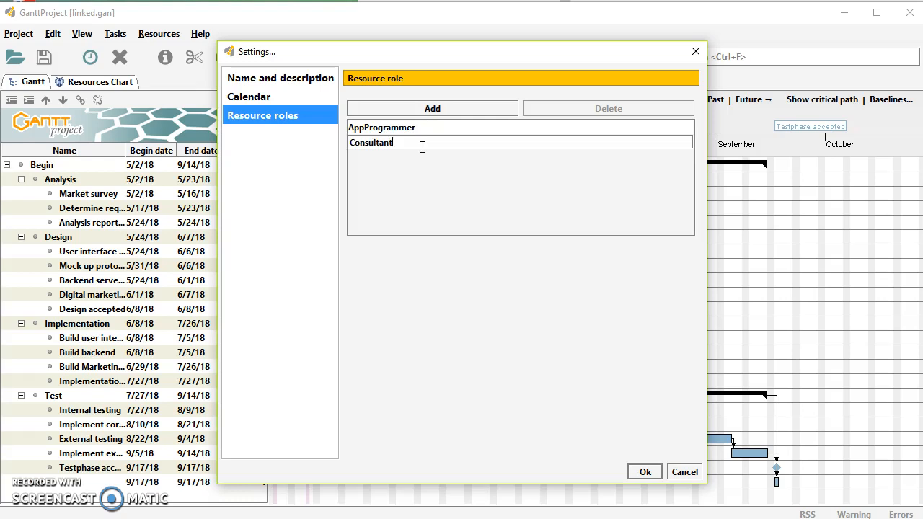
{"action": "left_click", "coordinate": [432, 108]}
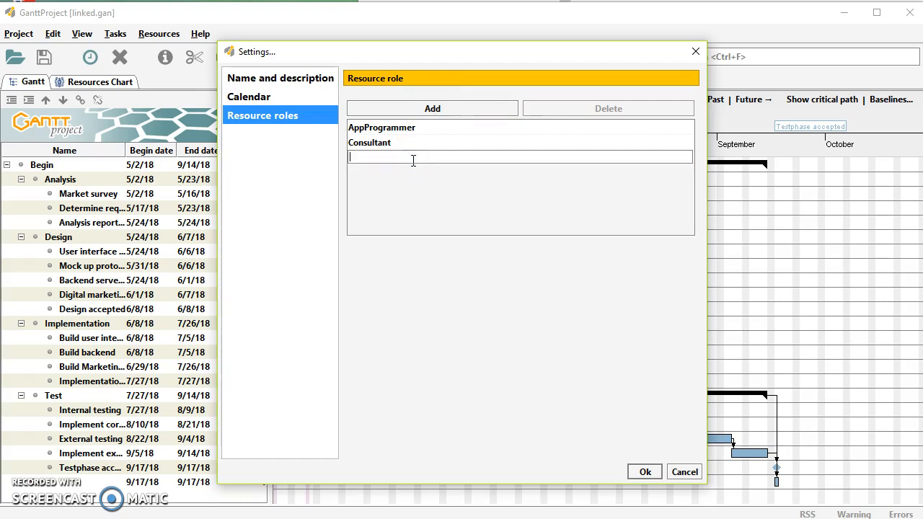
{"action": "type", "text": "Tester"}
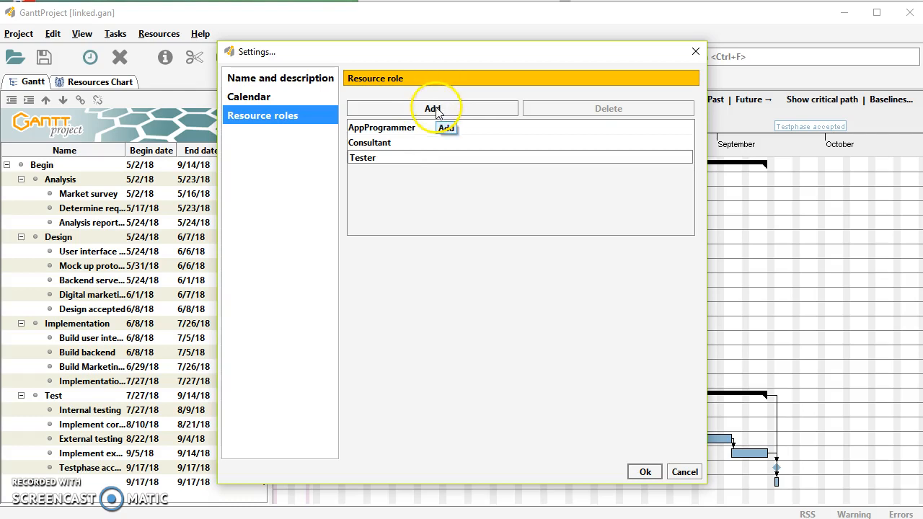
- Add two more resource roles, Analyst and Project manager
{"action": "left_click", "coordinate": [431, 108]}
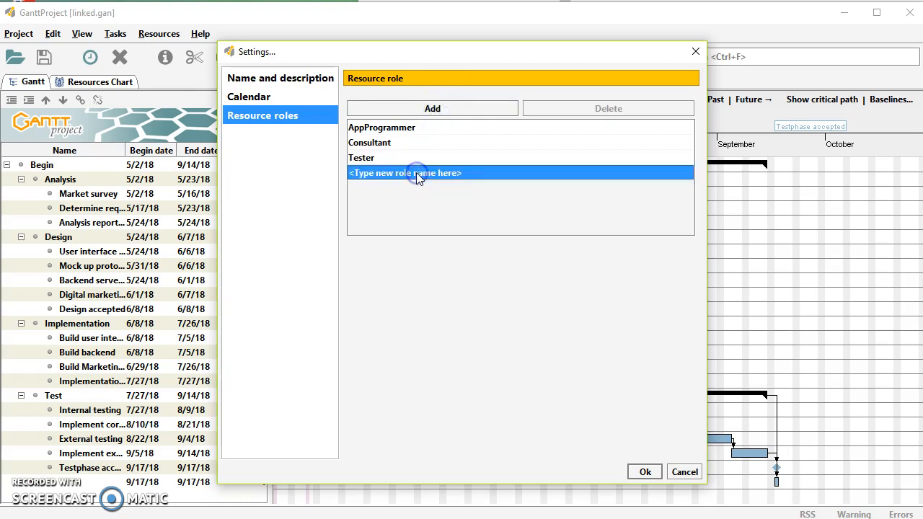
{"action": "left_click", "coordinate": [416, 172]}
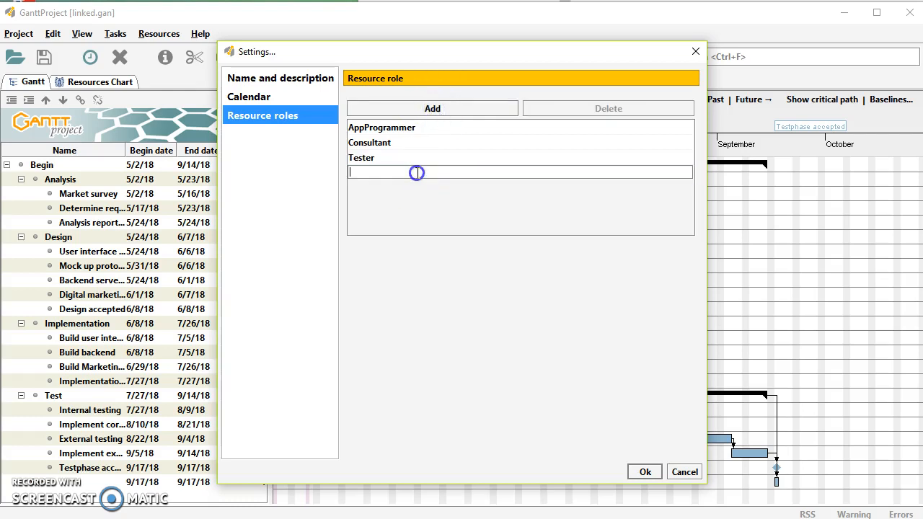
{"action": "type", "text": "Analyst"}
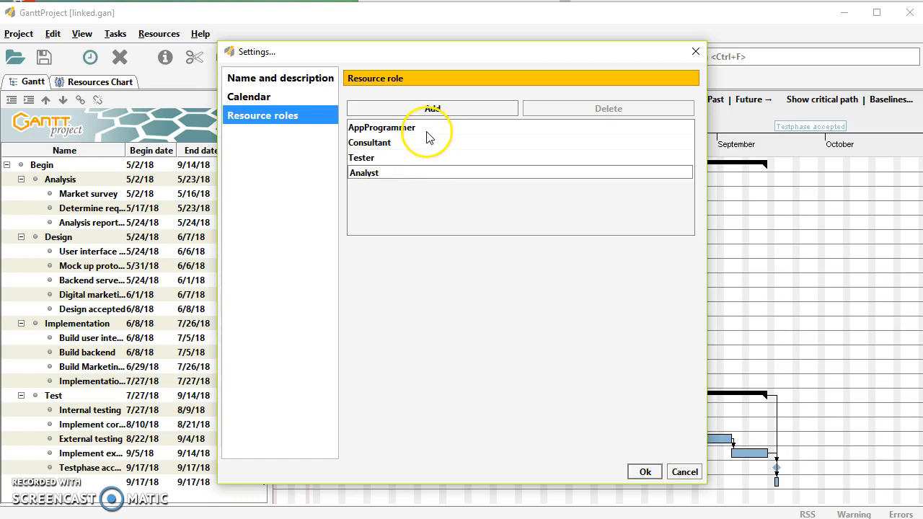
{"action": "left_click", "coordinate": [432, 108]}
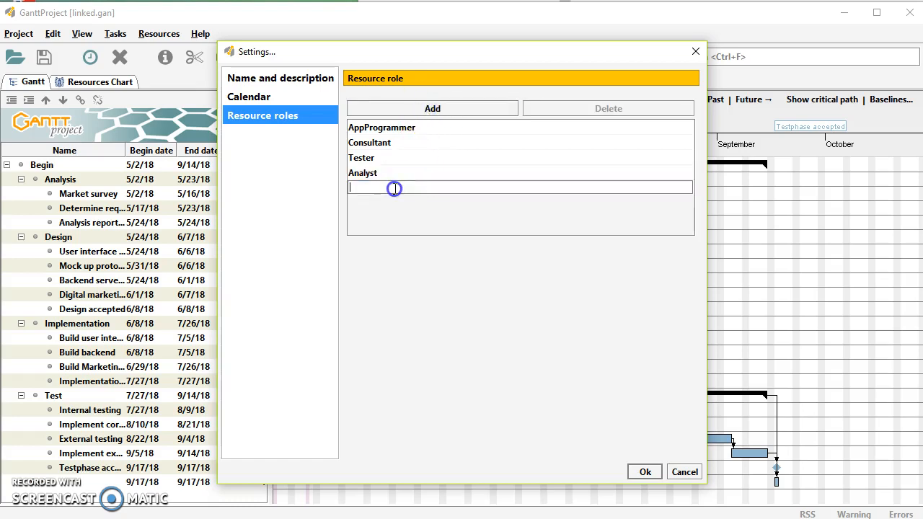
{"action": "type", "text": "Pro"}
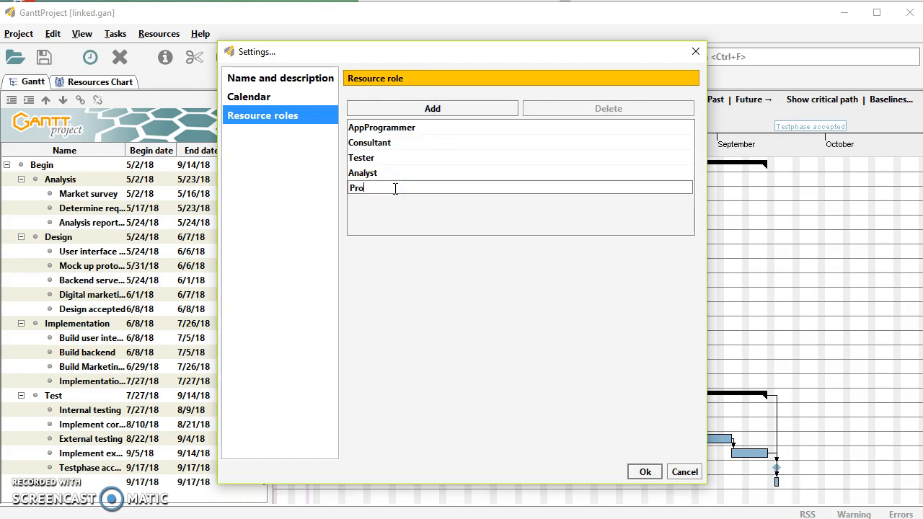
{"action": "type", "text": "ject"}
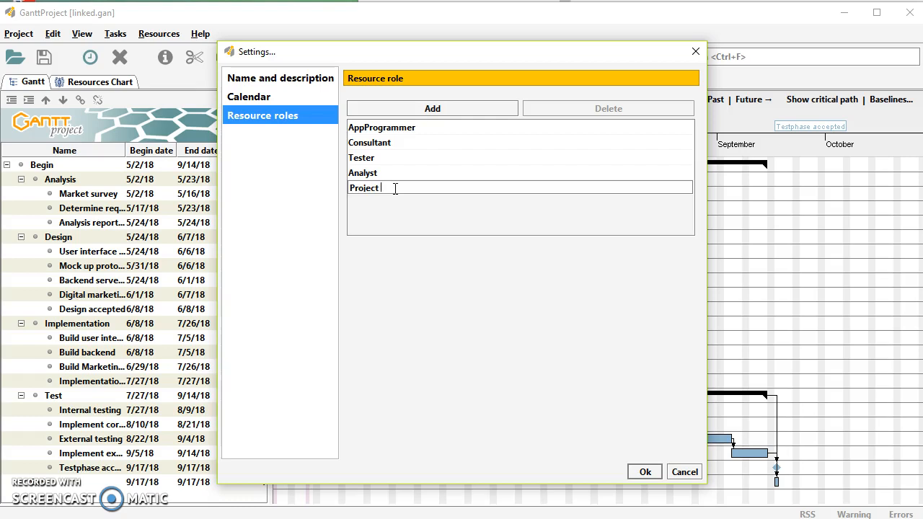
{"action": "type", "text": "manager"}
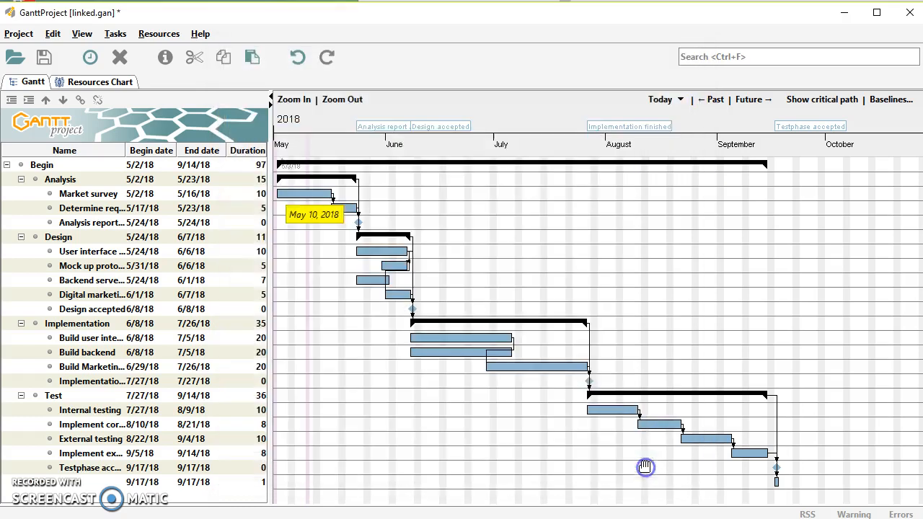
{"action": "mouse_move", "coordinate": [119, 127]}
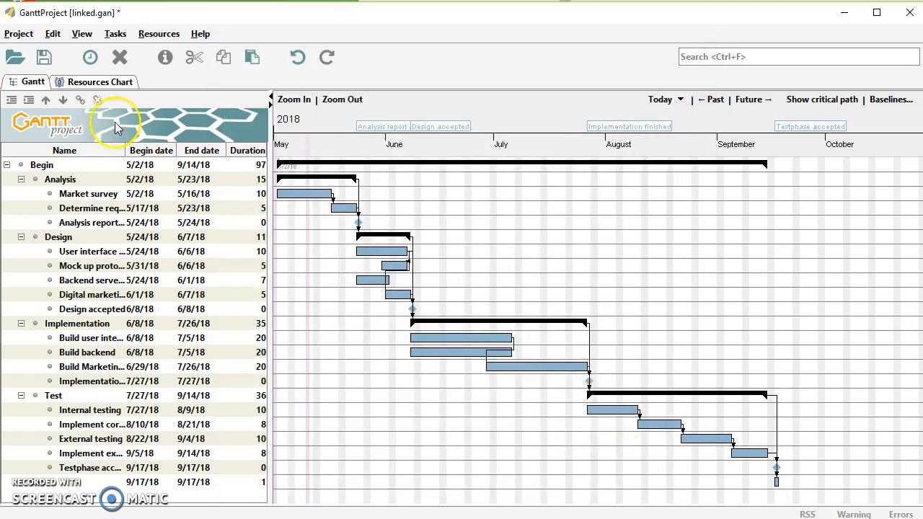
{"action": "mouse_move", "coordinate": [76, 81]}
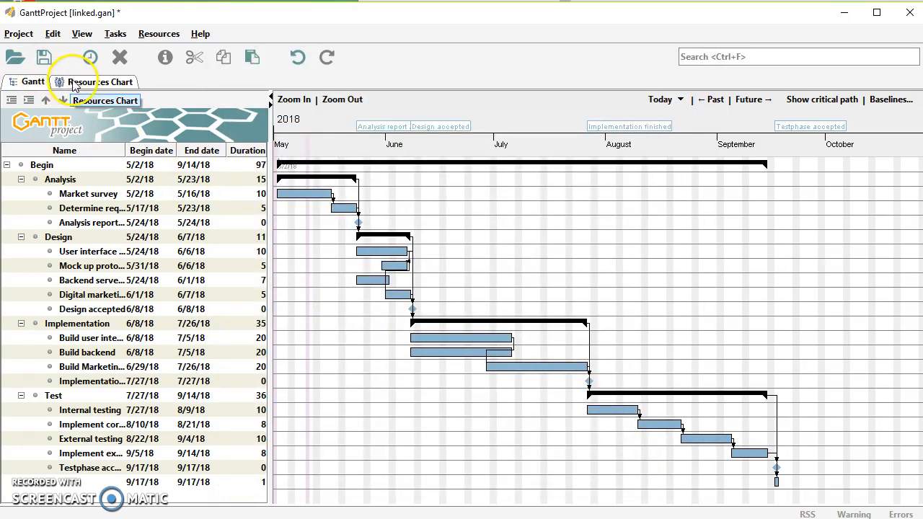
{"action": "mouse_move", "coordinate": [66, 88]}
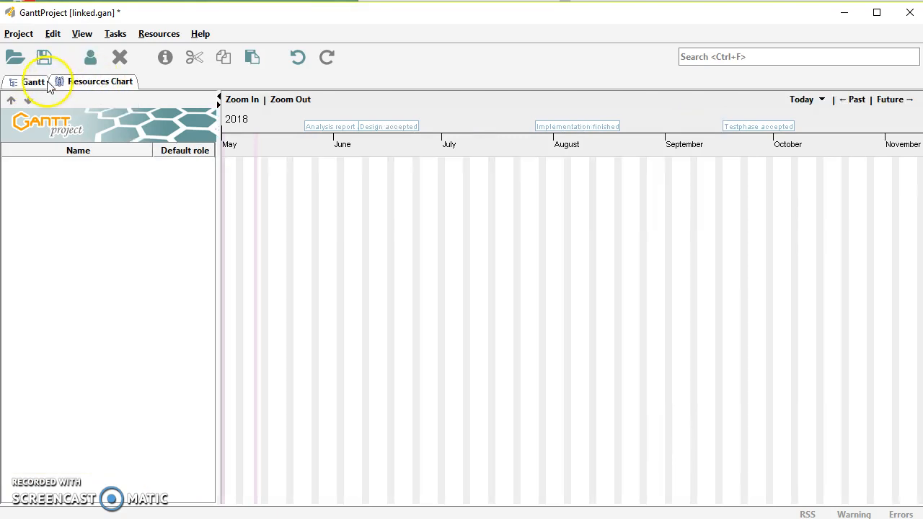
- Switch briefly to the Gantt chart, then to the empty Resources Chart
{"action": "left_click", "coordinate": [34, 82]}
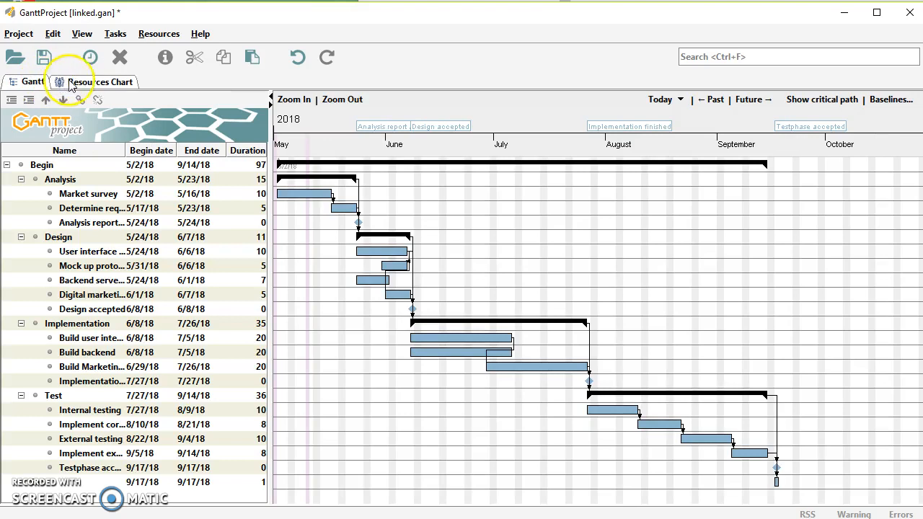
{"action": "left_click", "coordinate": [100, 81]}
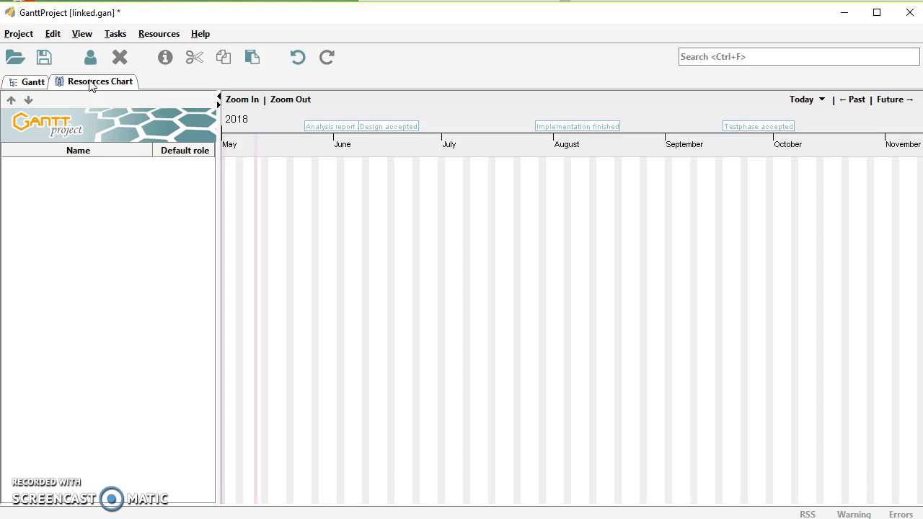
{"action": "mouse_move", "coordinate": [624, 155]}
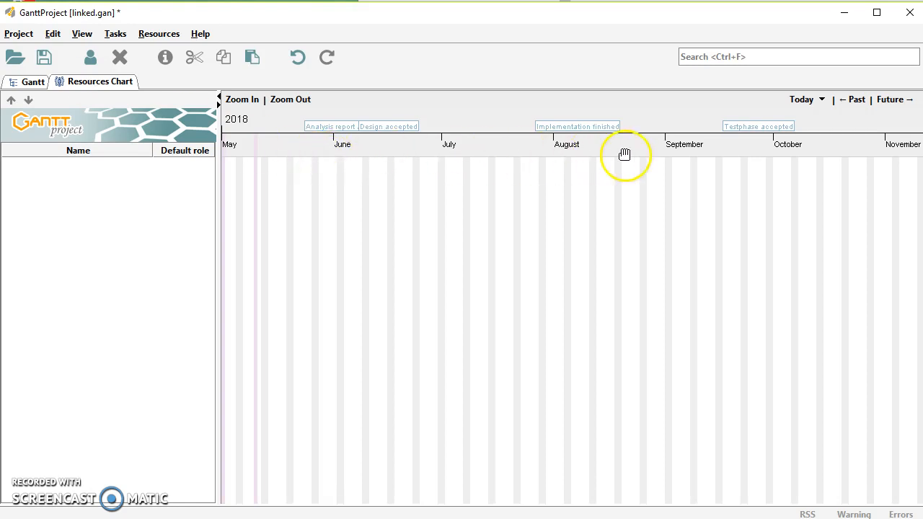
{"action": "mouse_move", "coordinate": [94, 187]}
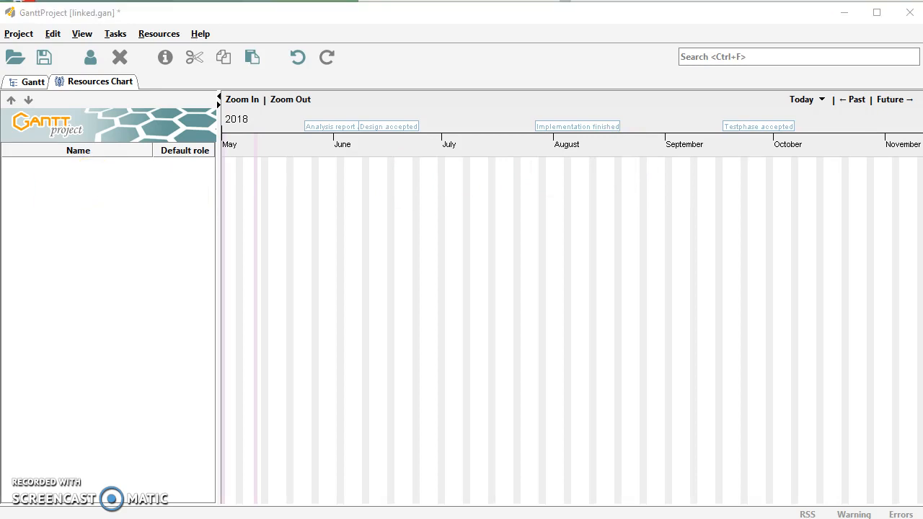
- Create a new resource from the Resources Chart and enter its name
{"action": "right_click", "coordinate": [101, 214]}
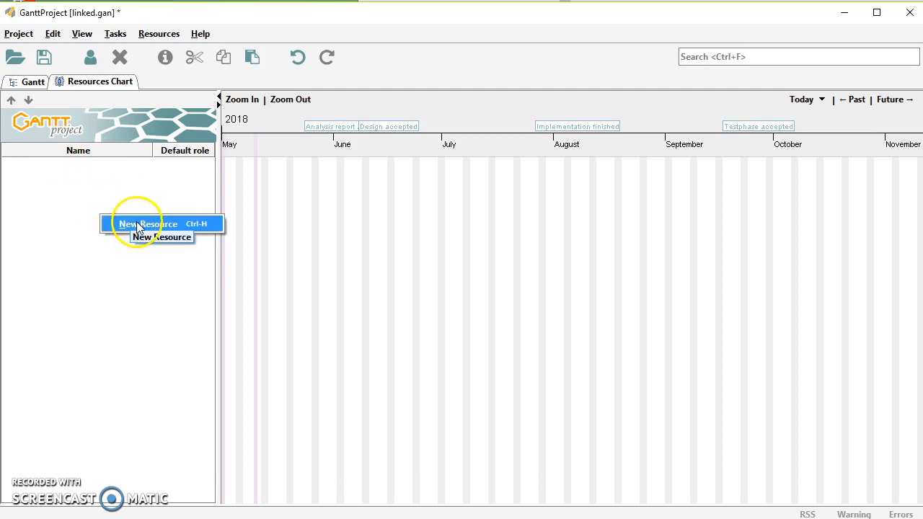
{"action": "mouse_move", "coordinate": [187, 230]}
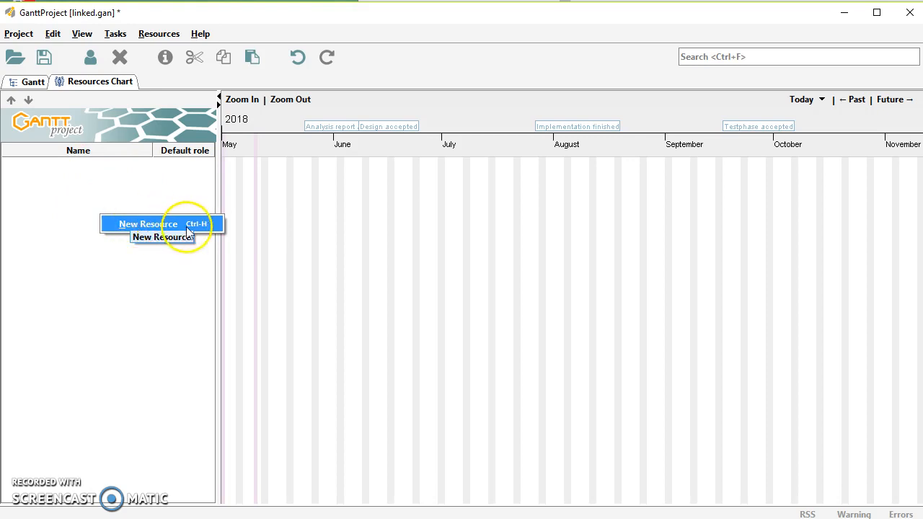
{"action": "mouse_move", "coordinate": [178, 230]}
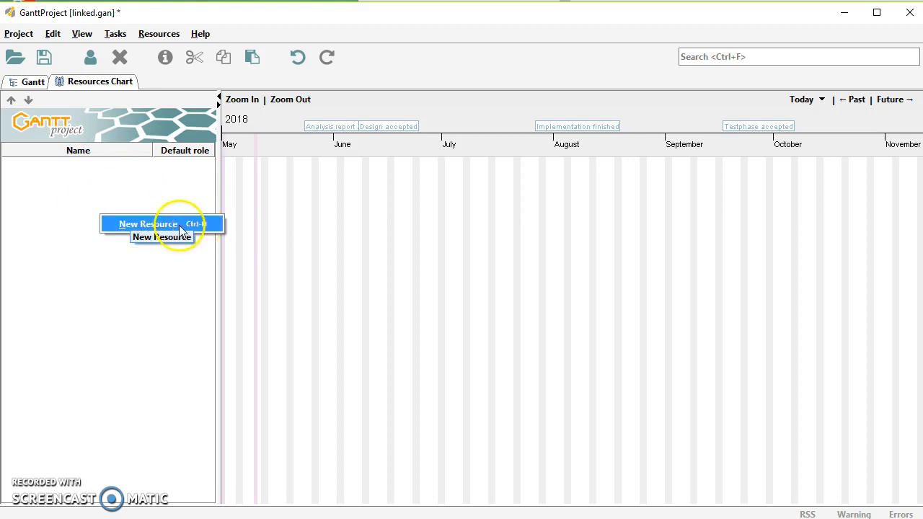
{"action": "left_click", "coordinate": [148, 223]}
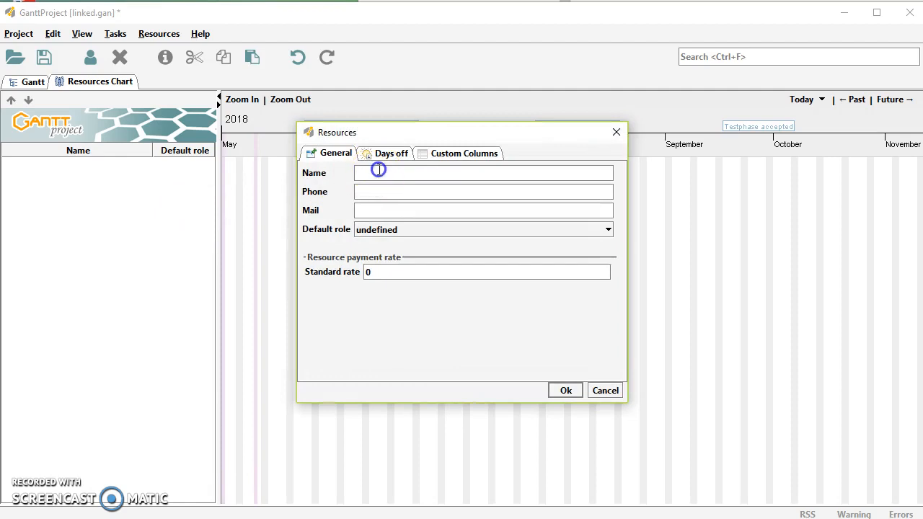
{"action": "left_click", "coordinate": [378, 172]}
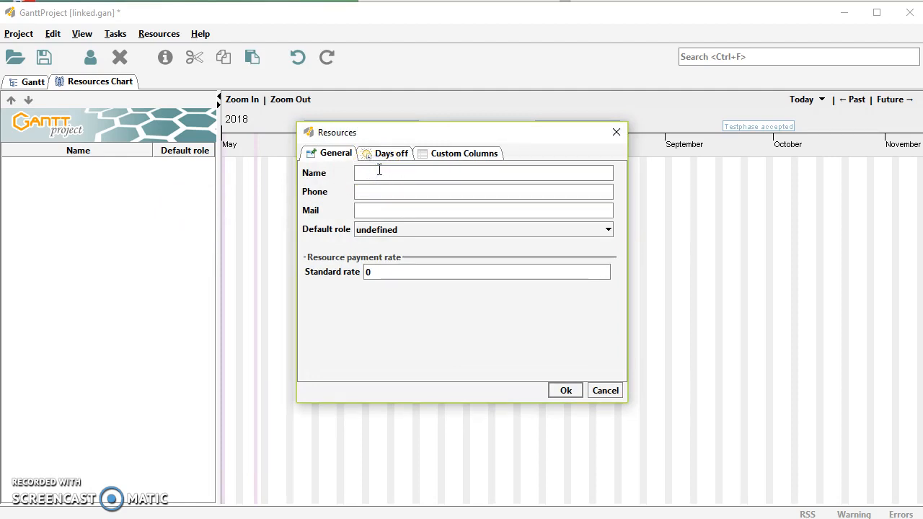
{"action": "type", "text": "Johny Manager"}
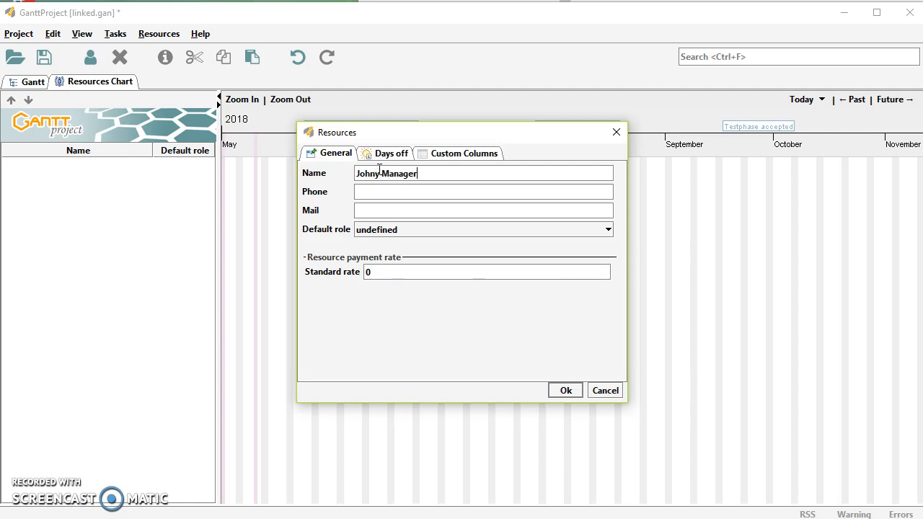
{"action": "key", "text": "Backspace"}
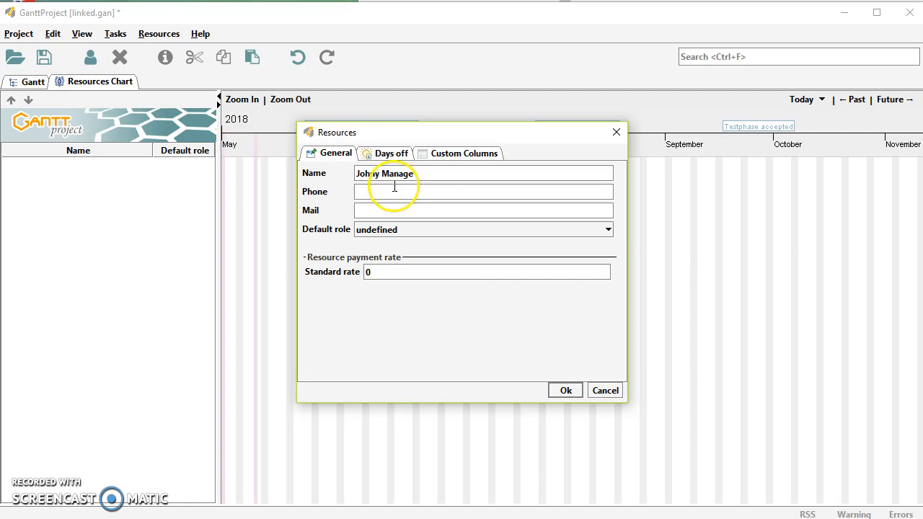
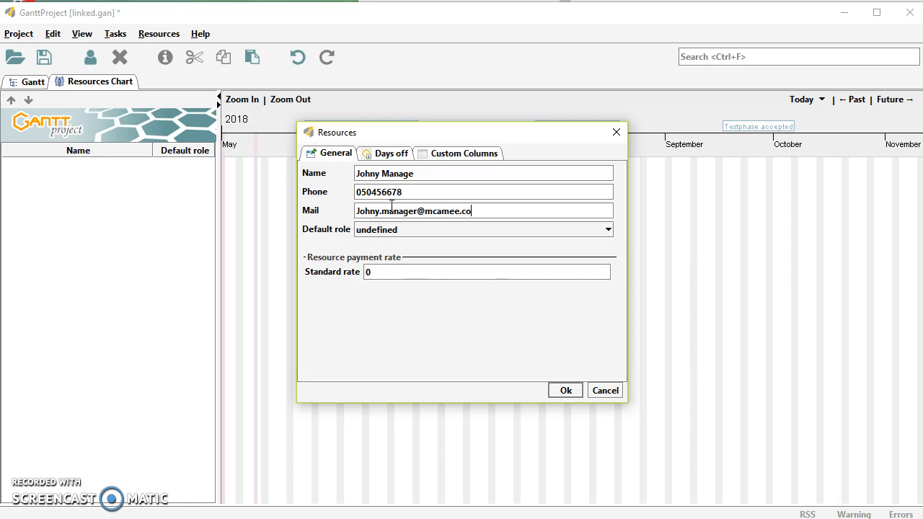
{"action": "left_click", "coordinate": [607, 229]}
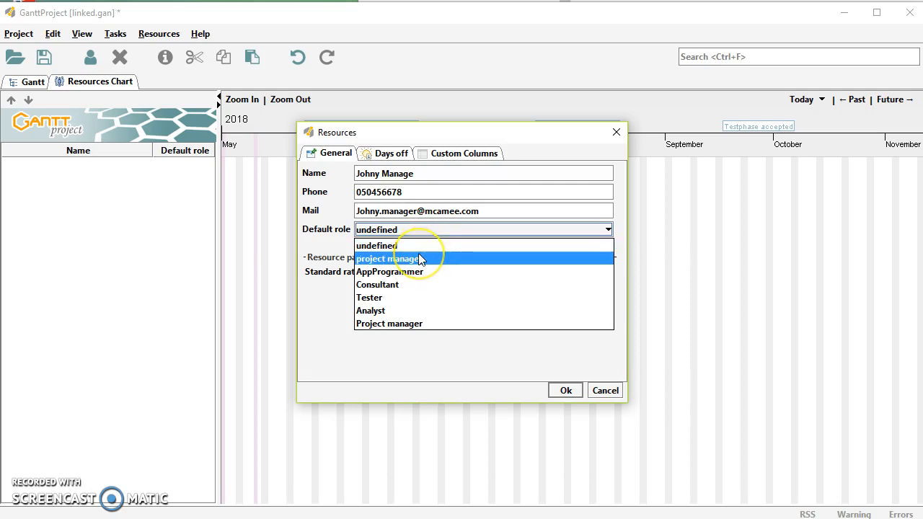
{"action": "mouse_move", "coordinate": [420, 260]}
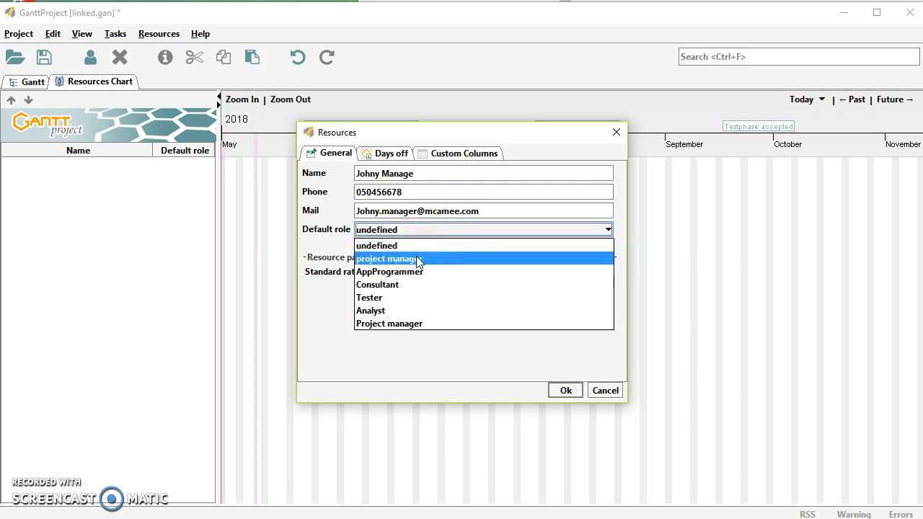
- Set the resource's default role to project manager with standard rate 700
{"action": "left_click", "coordinate": [387, 258]}
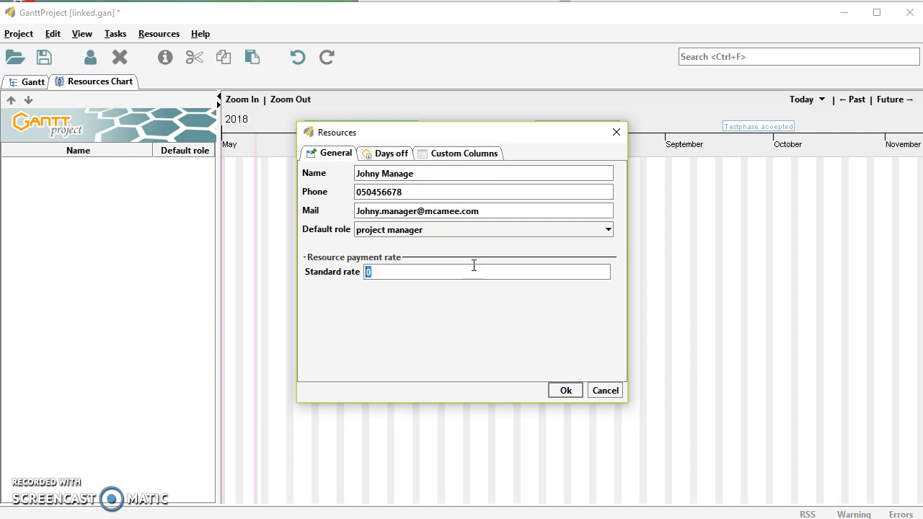
{"action": "type", "text": "700"}
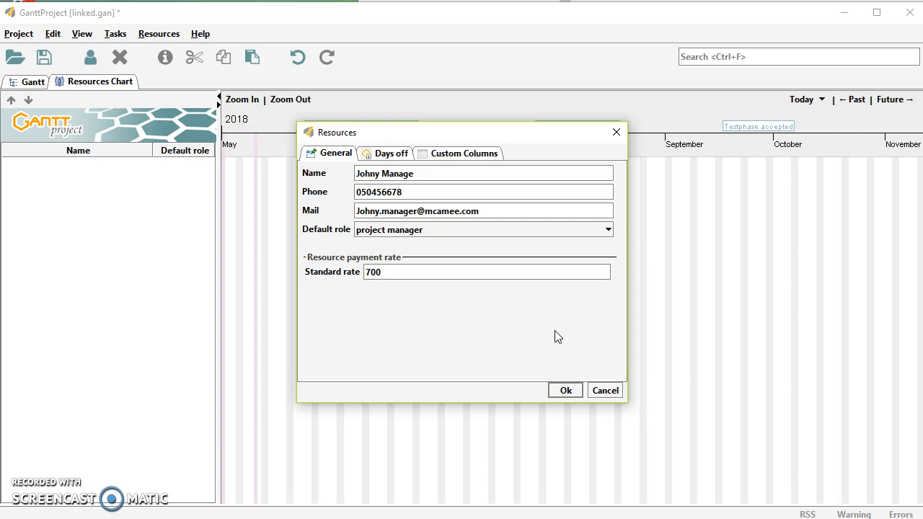
{"action": "left_click", "coordinate": [393, 272]}
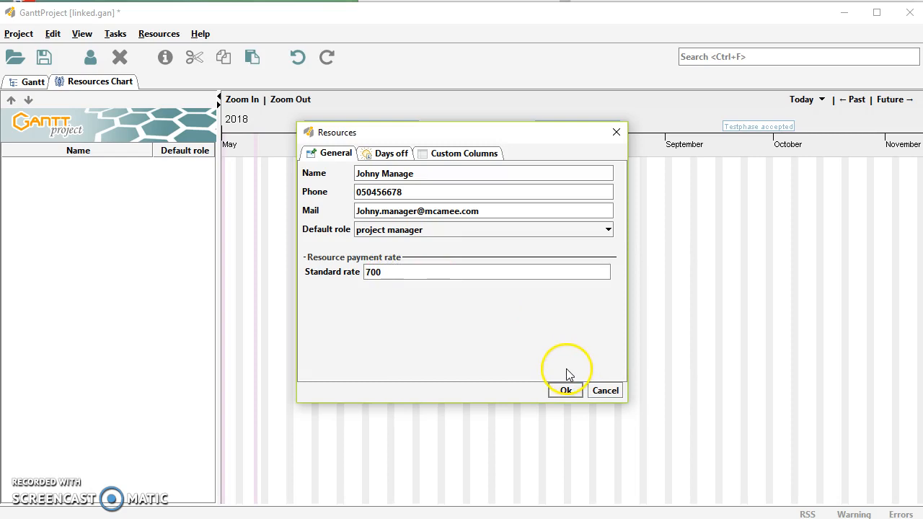
{"action": "mouse_move", "coordinate": [407, 292]}
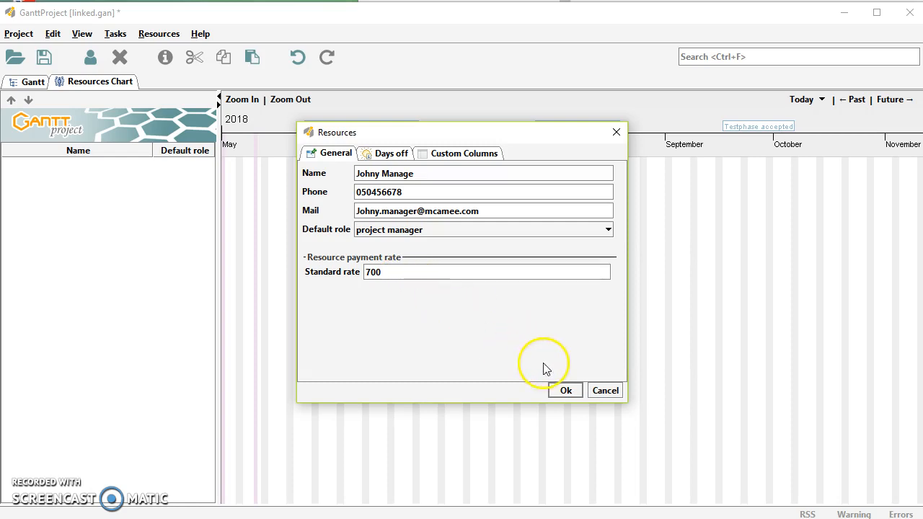
{"action": "mouse_move", "coordinate": [483, 326]}
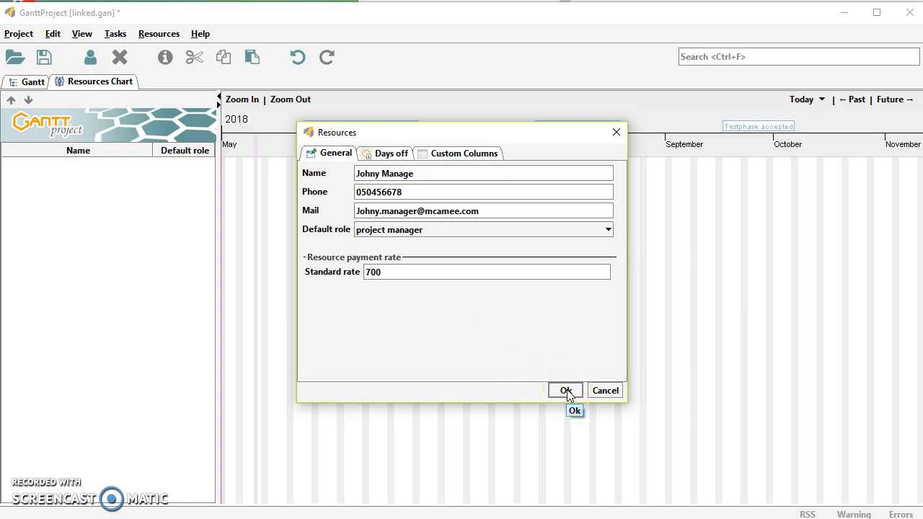
- Save Johny Manage and start resource Mark Bit with phone 54645564
{"action": "left_click", "coordinate": [565, 390]}
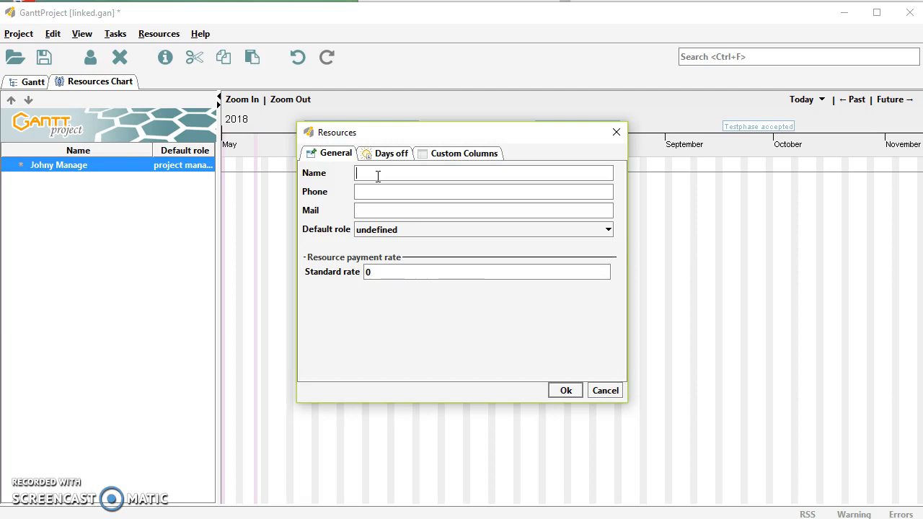
{"action": "type", "text": "Mark Bit"}
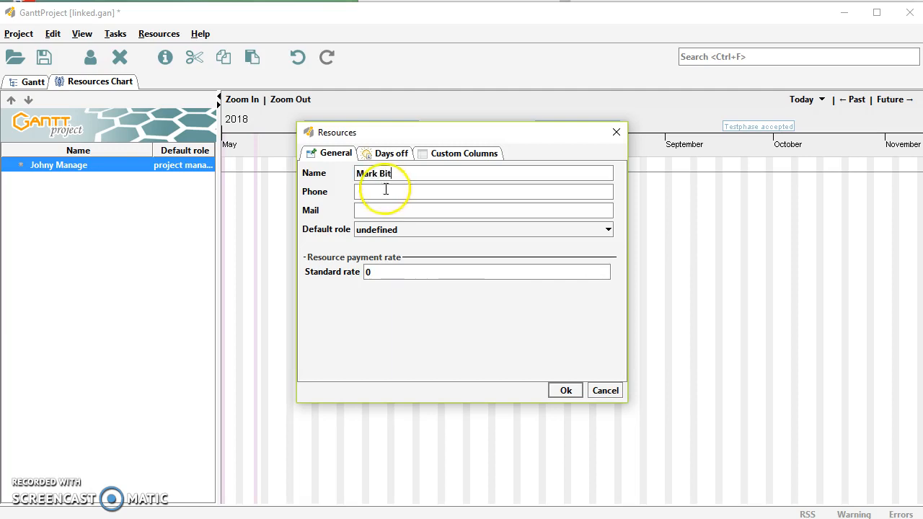
{"action": "type", "text": "54645564"}
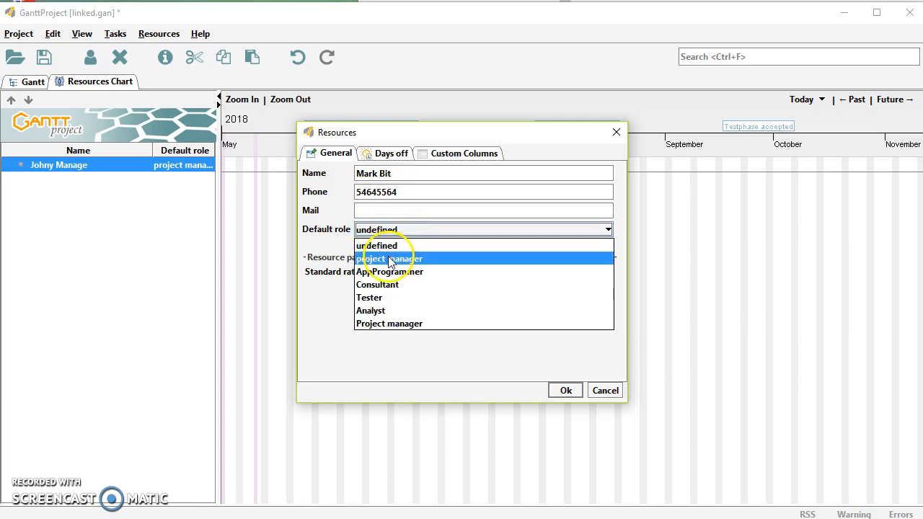
{"action": "mouse_move", "coordinate": [403, 284]}
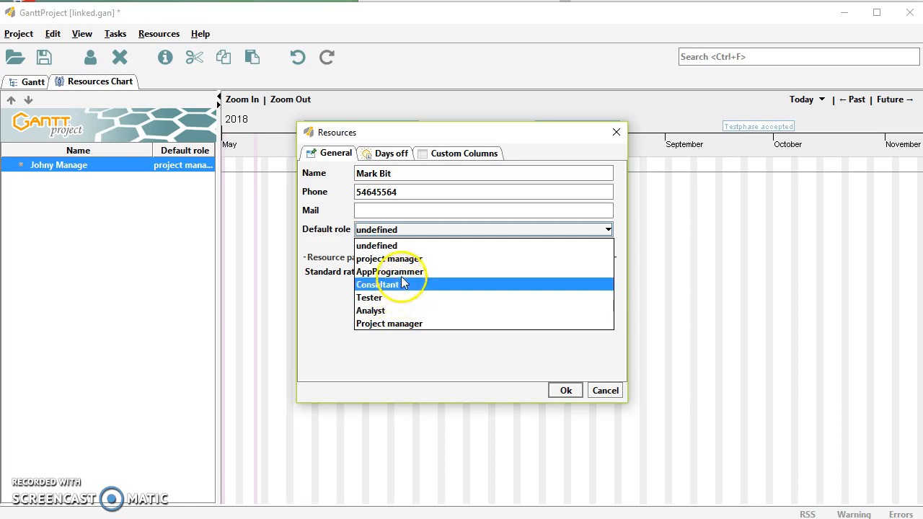
{"action": "left_click", "coordinate": [389, 272]}
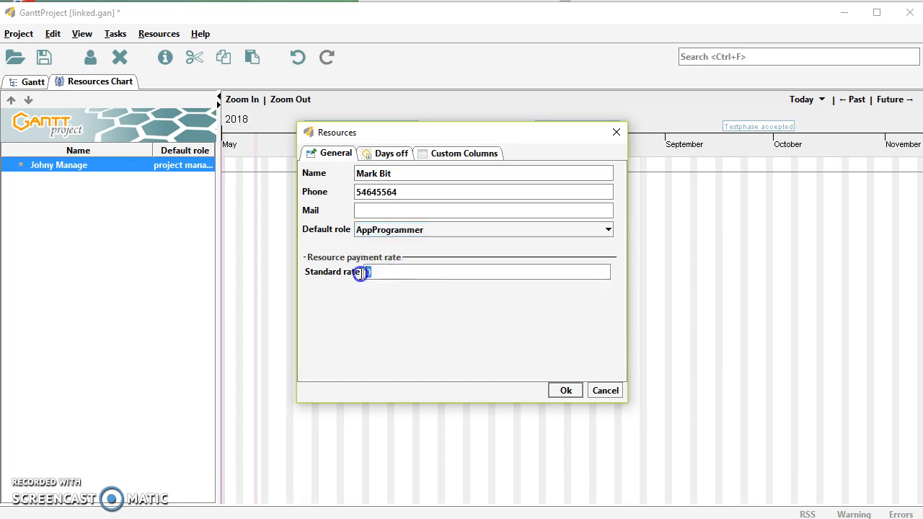
{"action": "left_click", "coordinate": [368, 271]}
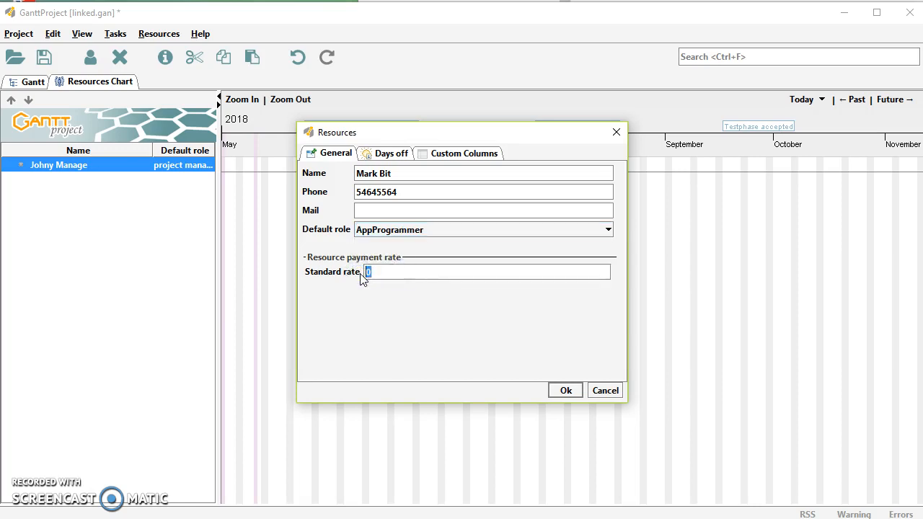
{"action": "type", "text": "450"}
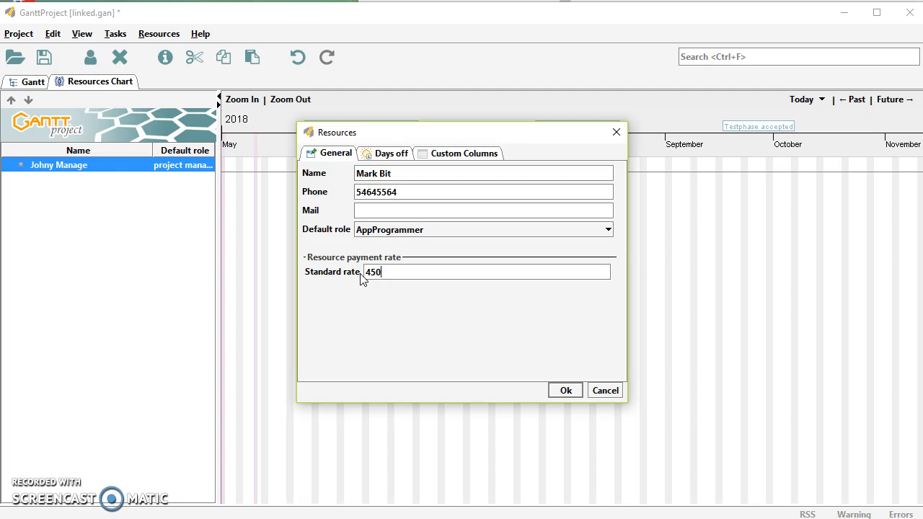
{"action": "mouse_move", "coordinate": [566, 390]}
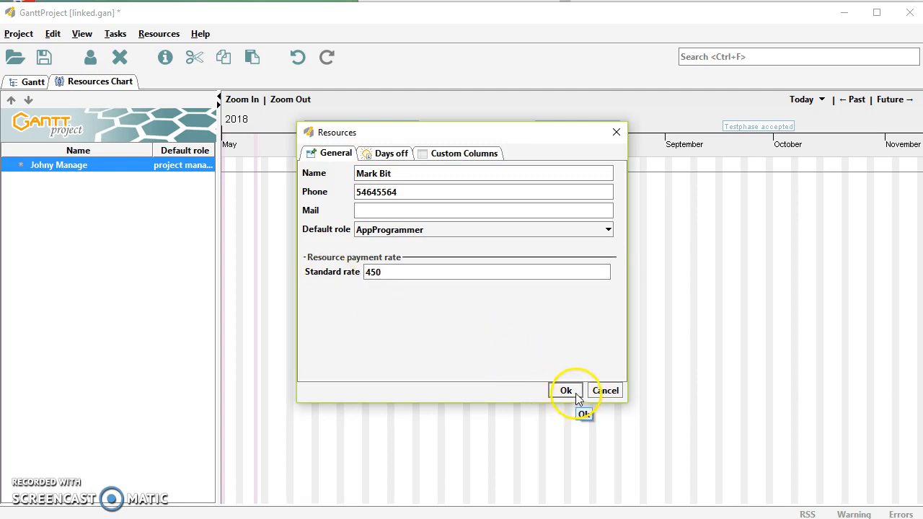
{"action": "left_click", "coordinate": [566, 390]}
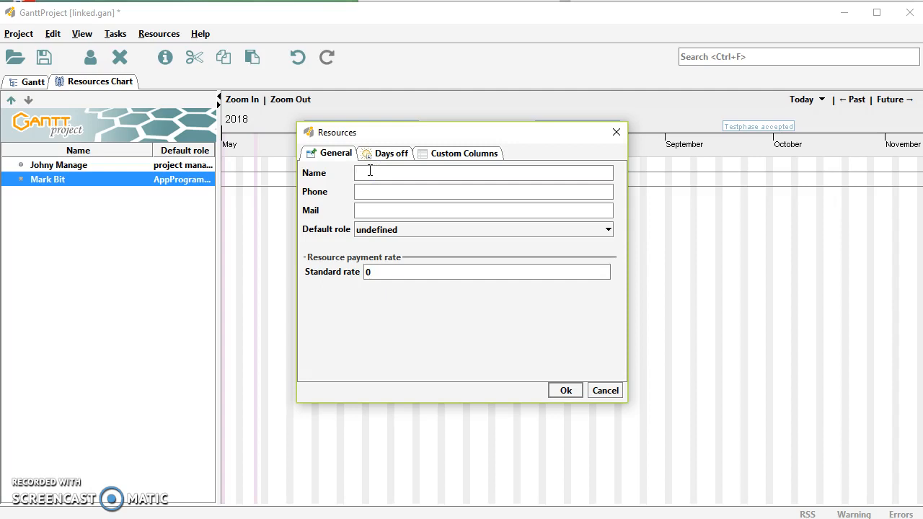
- Add Maria Byte as an AppProgrammer with a 460 standard rate
{"action": "type", "text": "Maria Byte"}
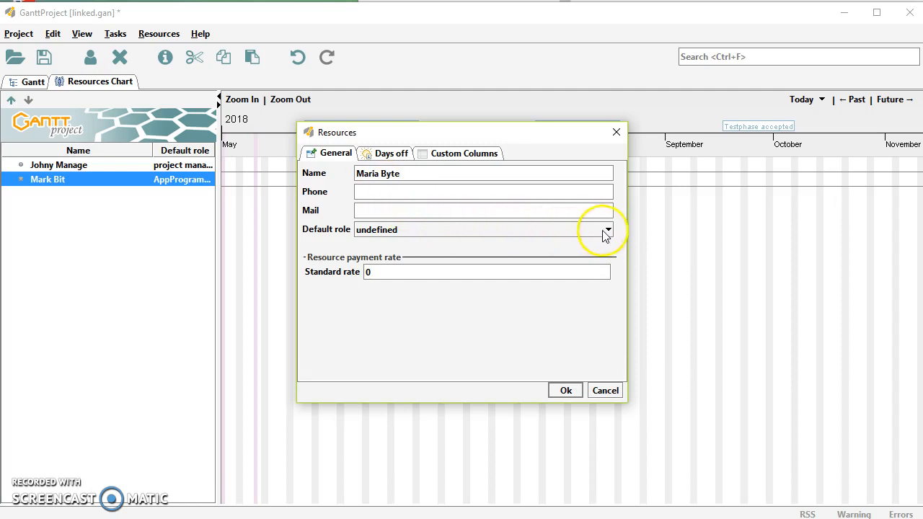
{"action": "left_click", "coordinate": [607, 229]}
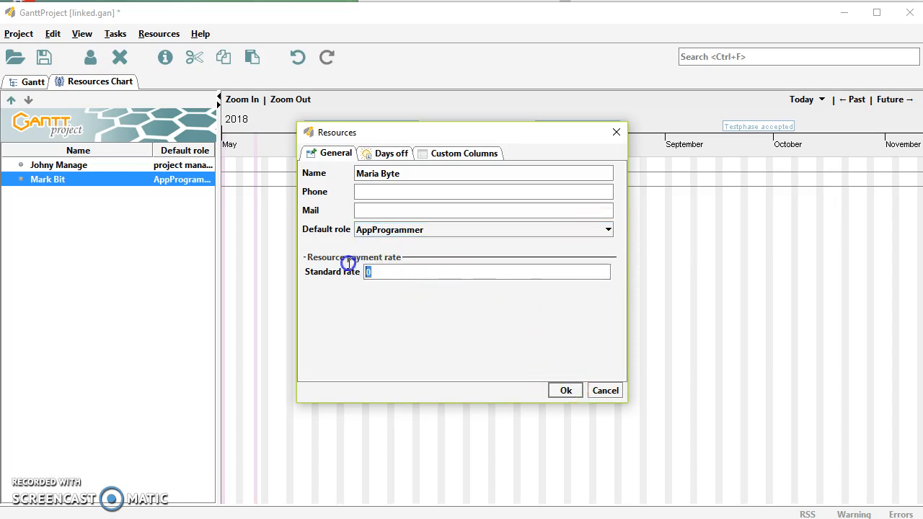
{"action": "type", "text": "460"}
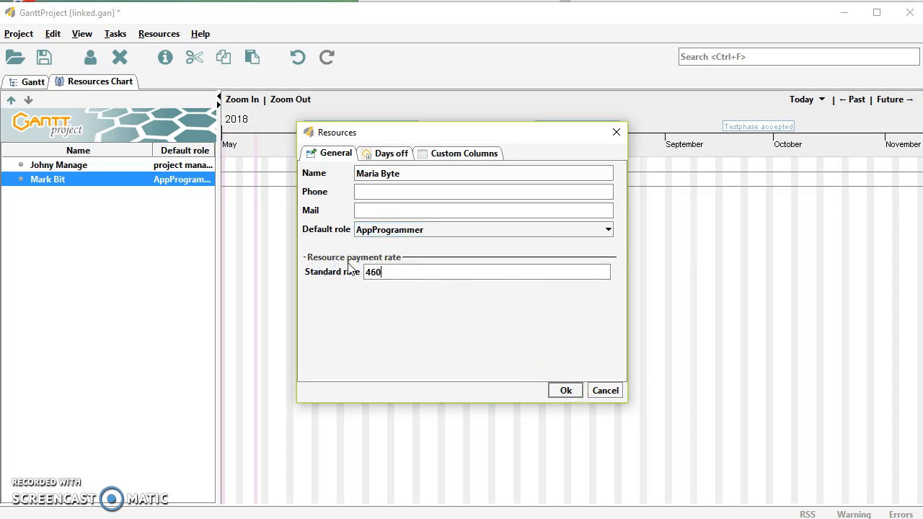
{"action": "left_click", "coordinate": [565, 390]}
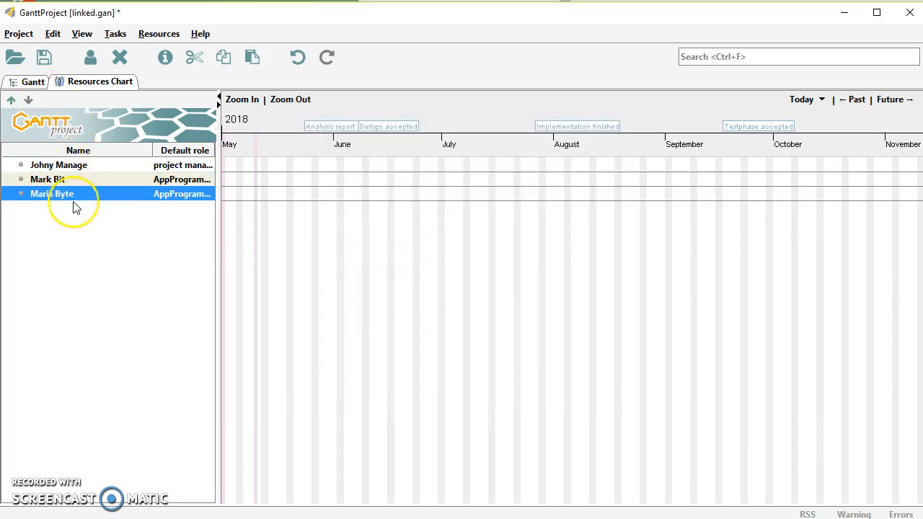
- Create the fourth resource, Mieke Analyse, as Analyst at rate 850
{"action": "double_click", "coordinate": [52, 193]}
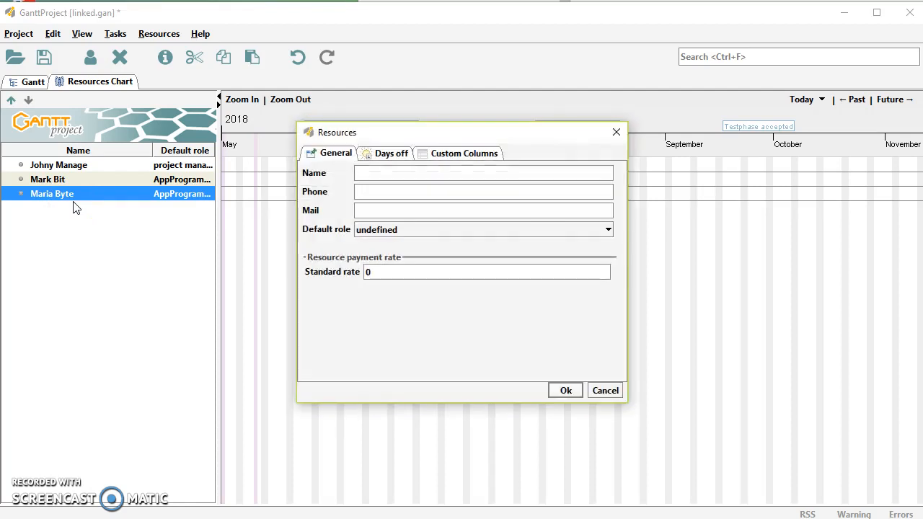
{"action": "mouse_move", "coordinate": [111, 207]}
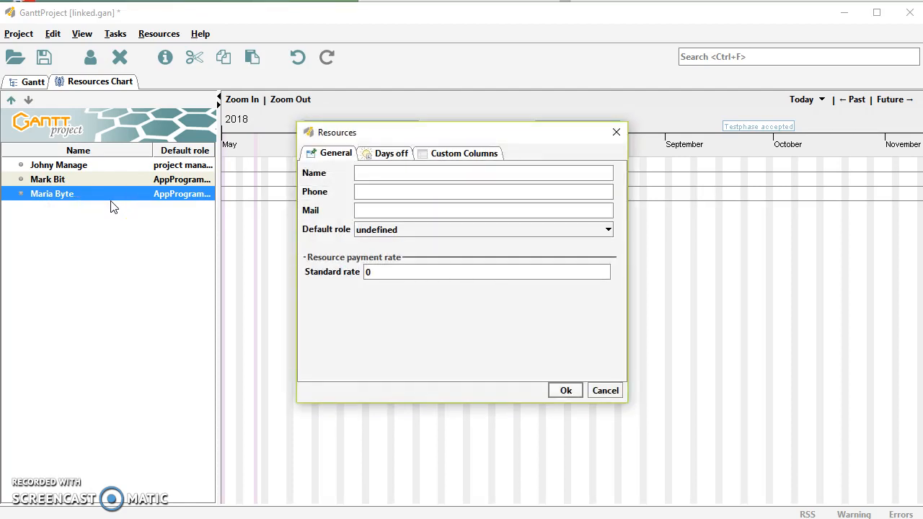
{"action": "type", "text": "Mieke"}
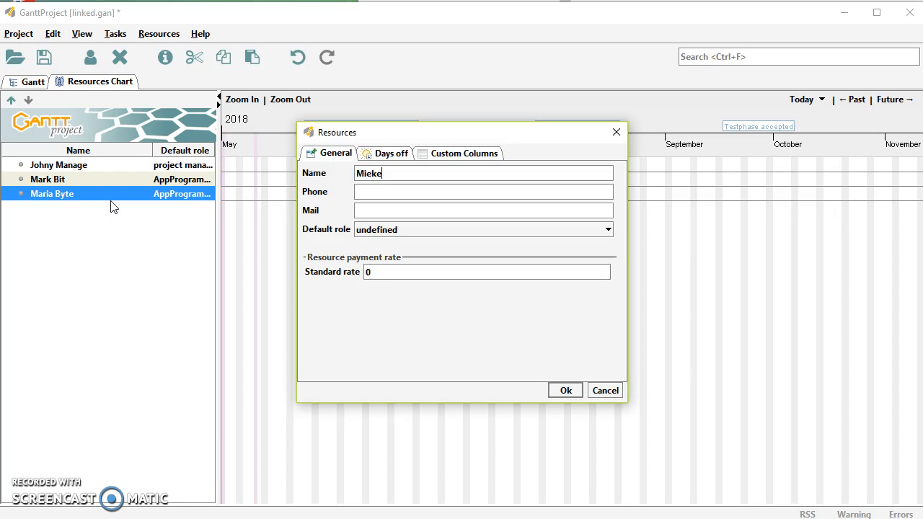
{"action": "type", "text": "Analyse"}
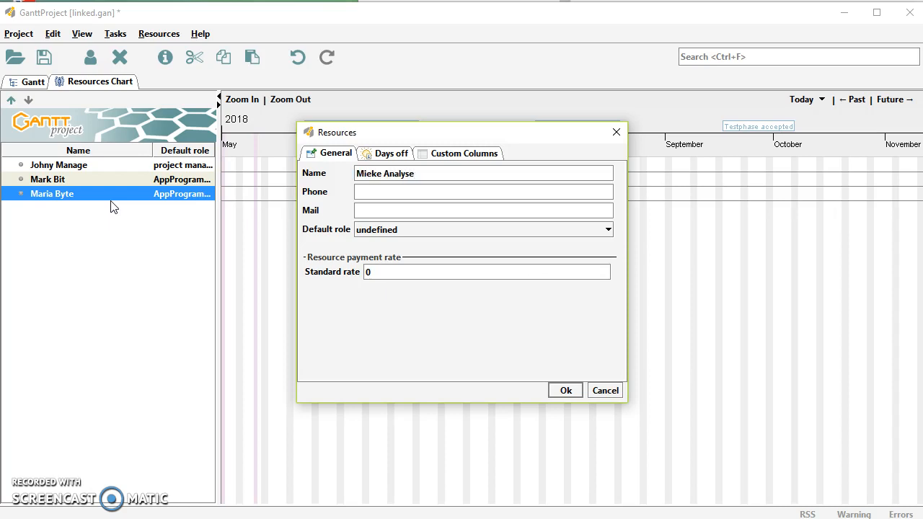
{"action": "left_click", "coordinate": [607, 229]}
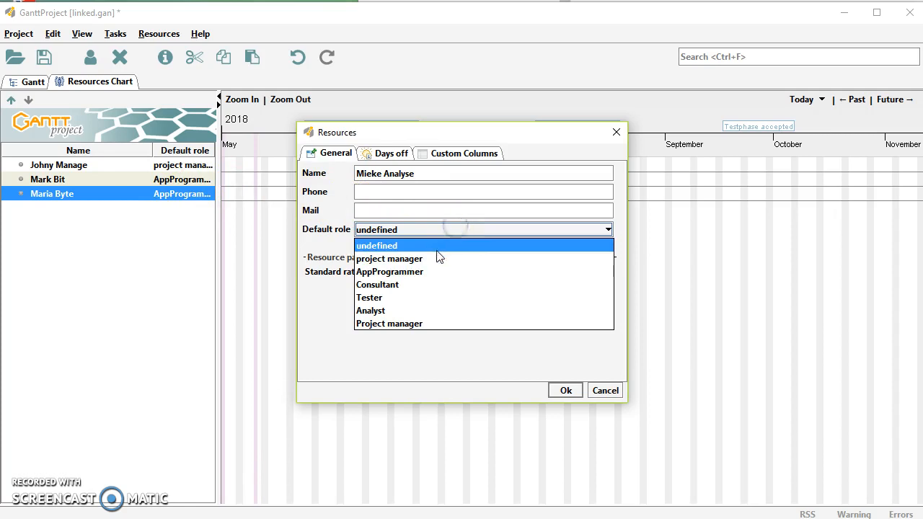
{"action": "left_click", "coordinate": [370, 310]}
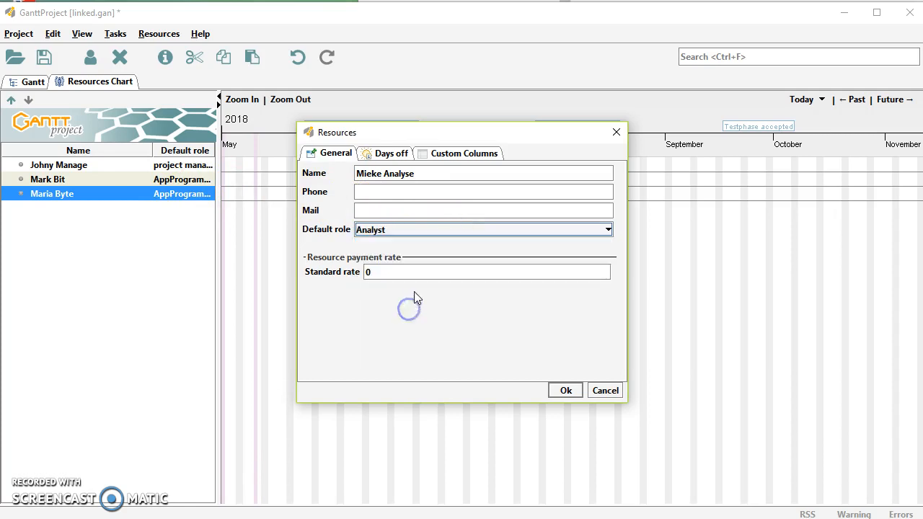
{"action": "left_click", "coordinate": [487, 271]}
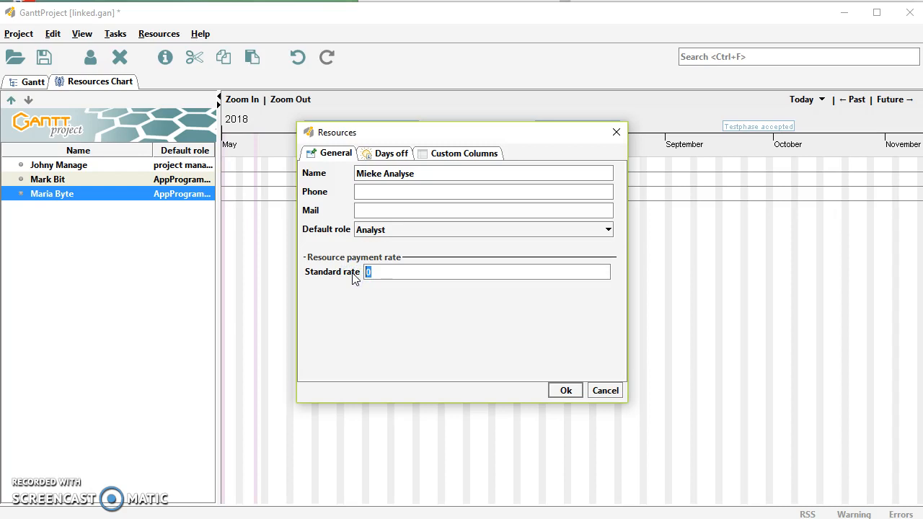
{"action": "type", "text": "850"}
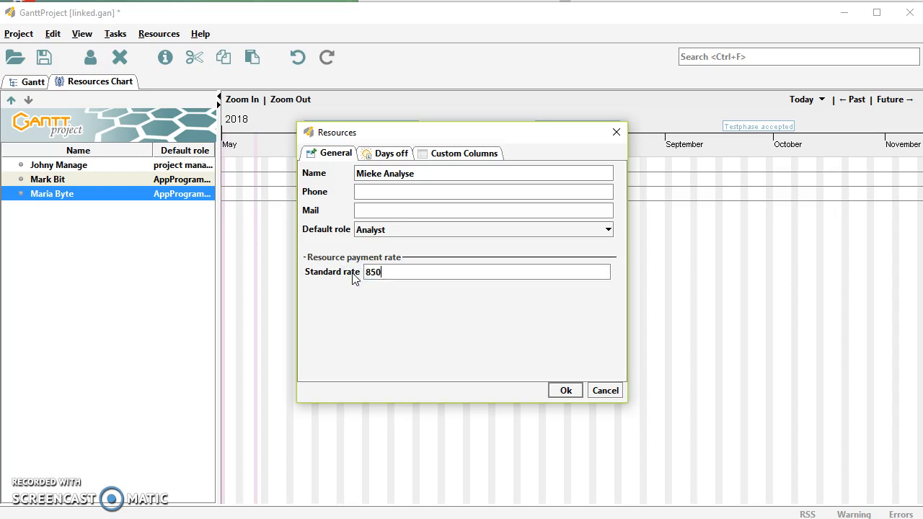
{"action": "left_click", "coordinate": [565, 390]}
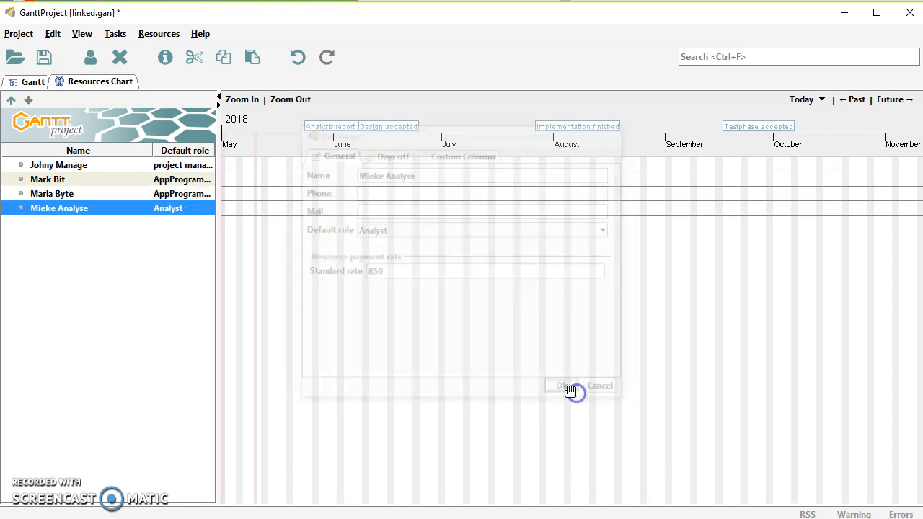
- Create the fifth resource, Johny precise, as Tester at rate 380
{"action": "left_click", "coordinate": [565, 385]}
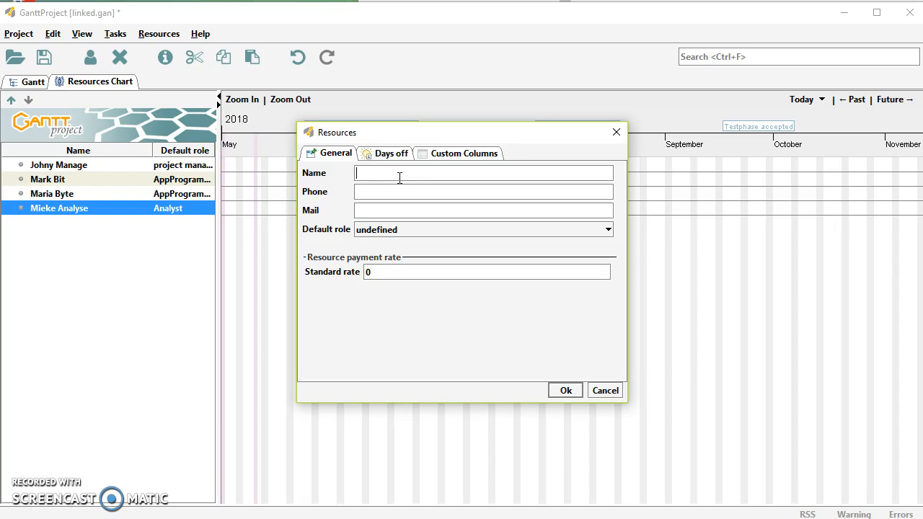
{"action": "type", "text": "Johny per"}
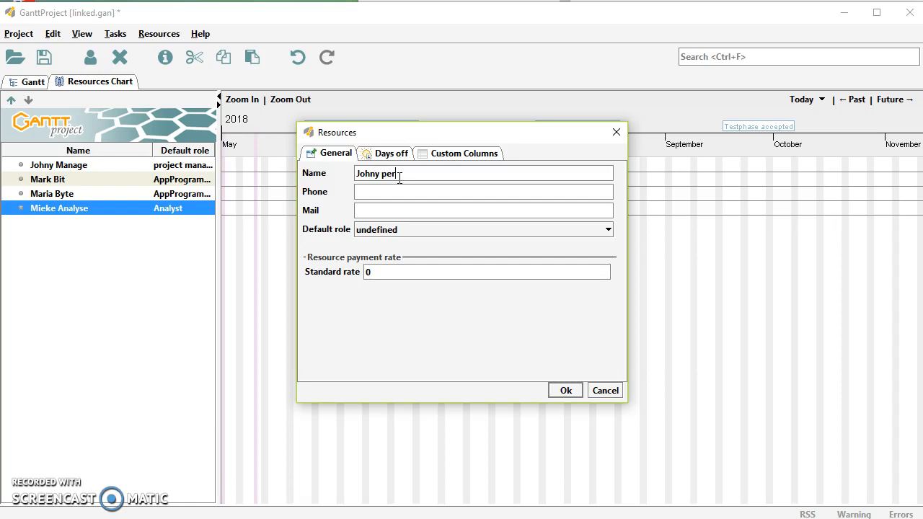
{"action": "key", "text": "BackSpace"}
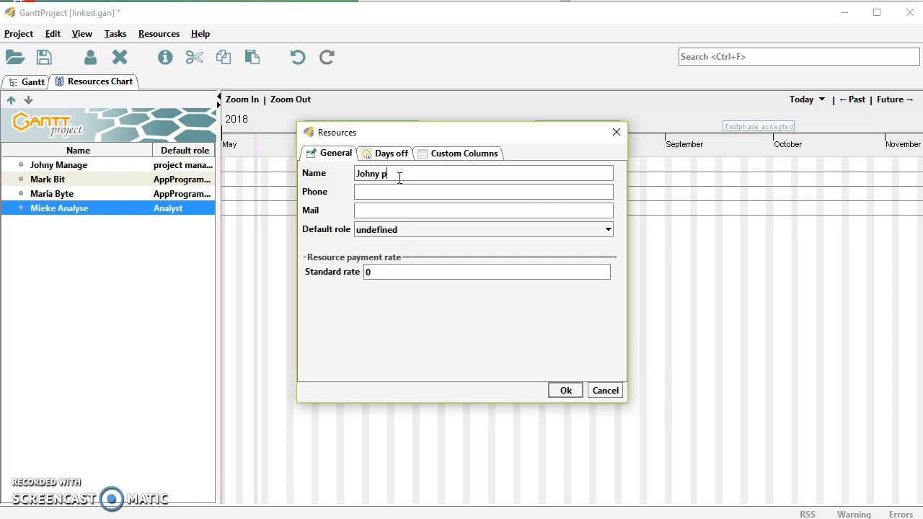
{"action": "type", "text": "recise"}
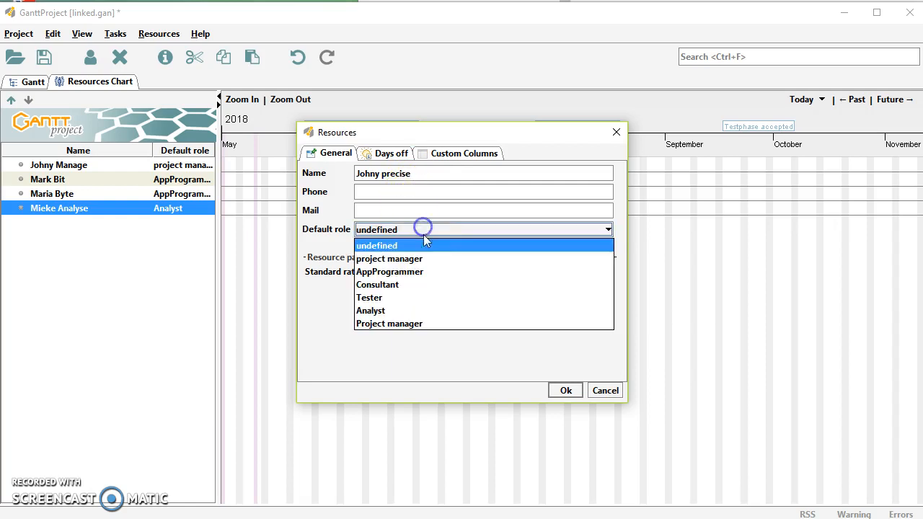
{"action": "left_click", "coordinate": [369, 297]}
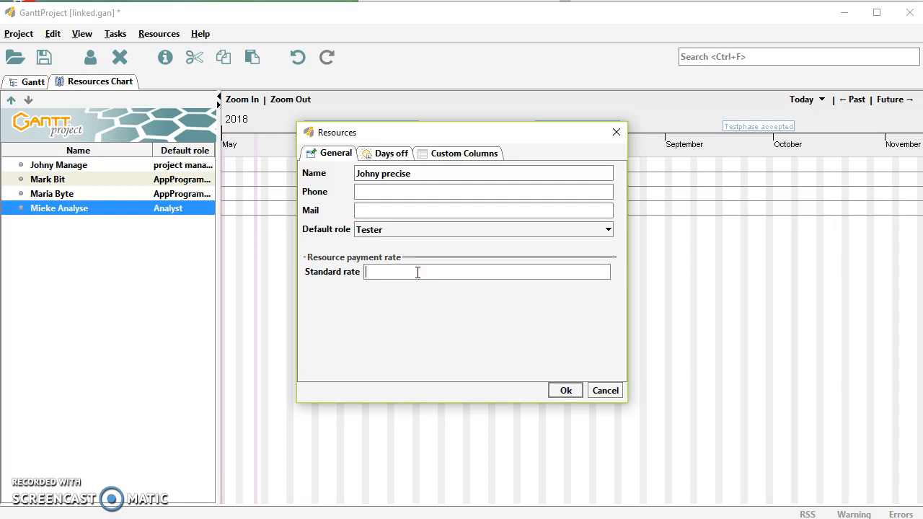
{"action": "type", "text": "380"}
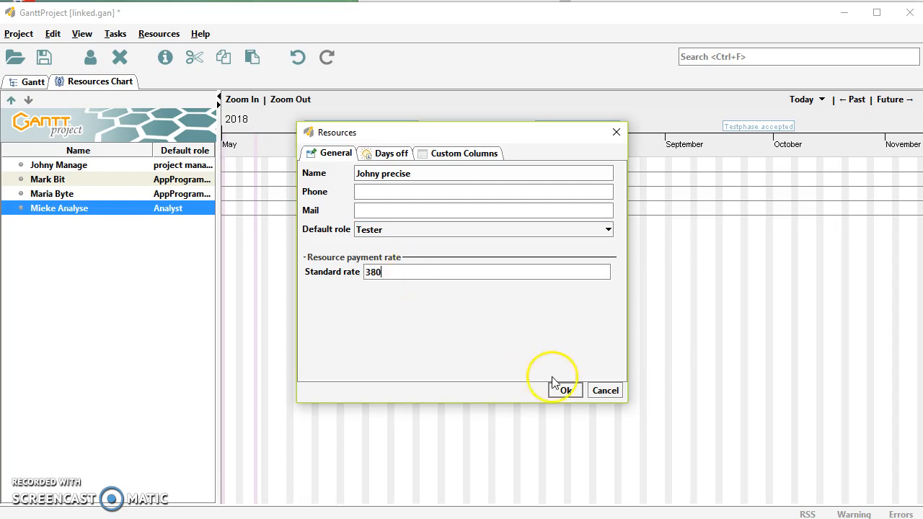
{"action": "left_click", "coordinate": [562, 390]}
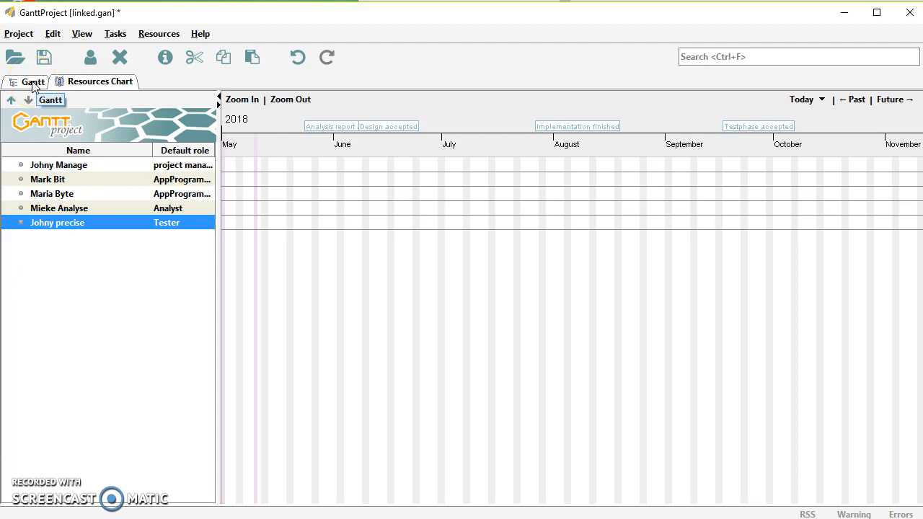
- Return to the Gantt chart and select the Market survey task
{"action": "left_click", "coordinate": [33, 82]}
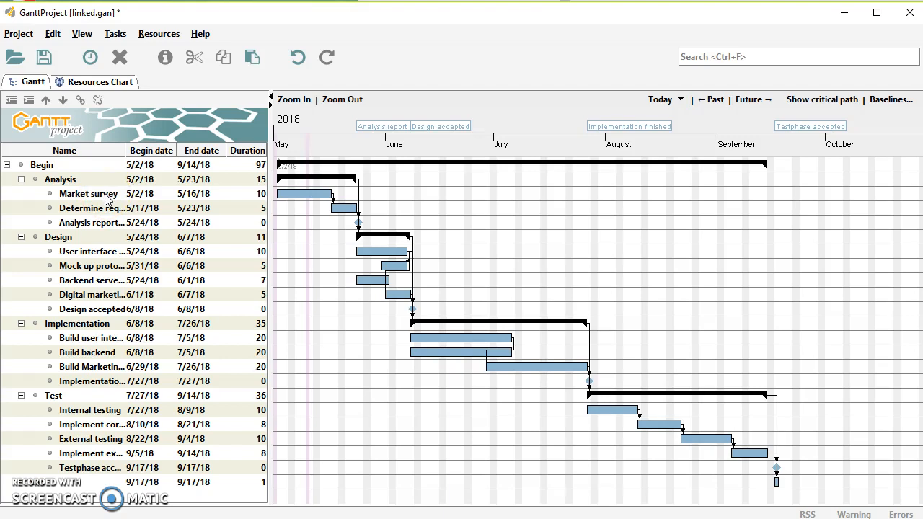
{"action": "left_click", "coordinate": [88, 193]}
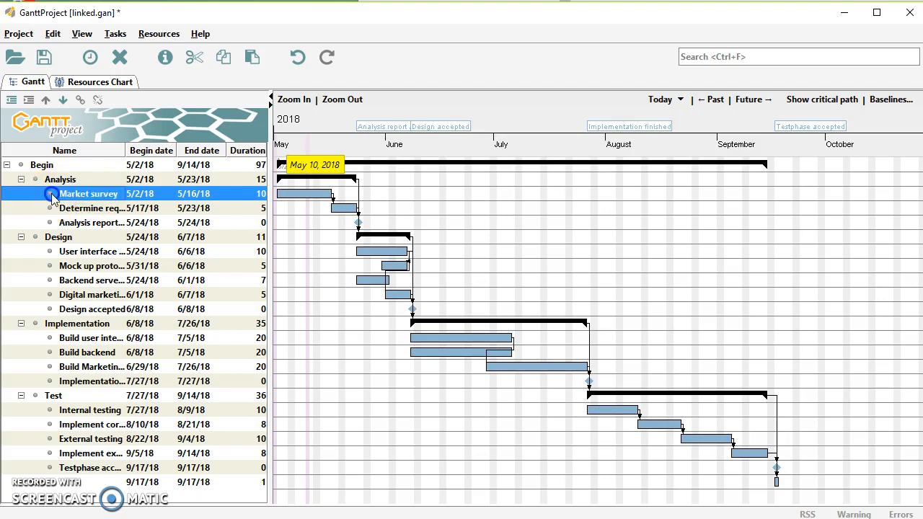
- Add Mieke Analyse to the Market survey task's resource assignments, defaulting to 100 units
{"action": "double_click", "coordinate": [88, 193]}
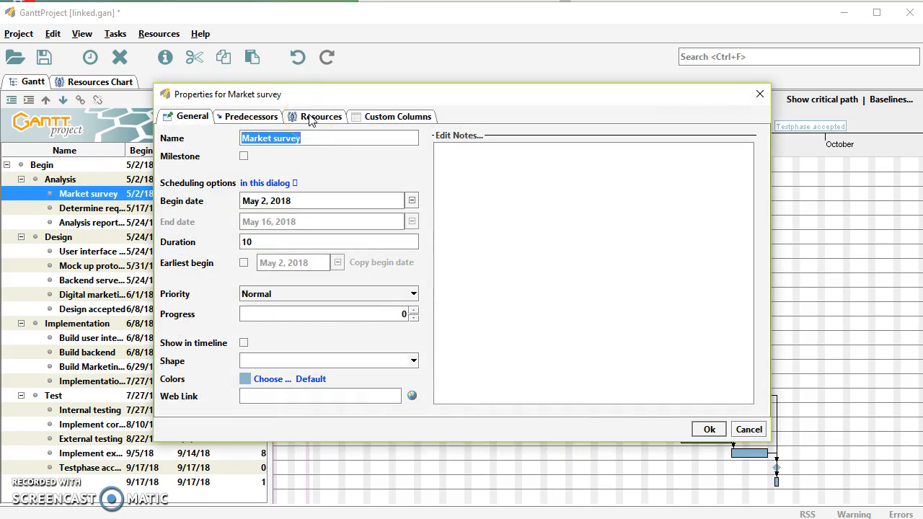
{"action": "left_click", "coordinate": [319, 116]}
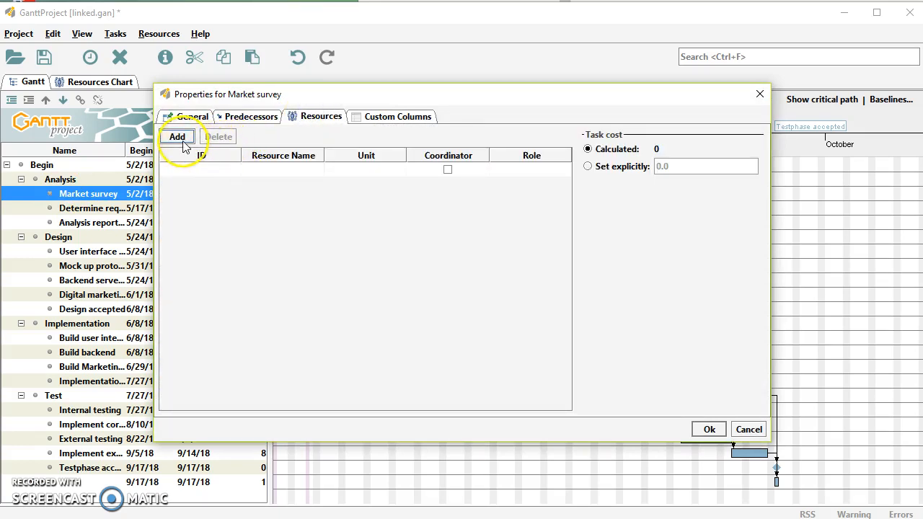
{"action": "left_click", "coordinate": [176, 136]}
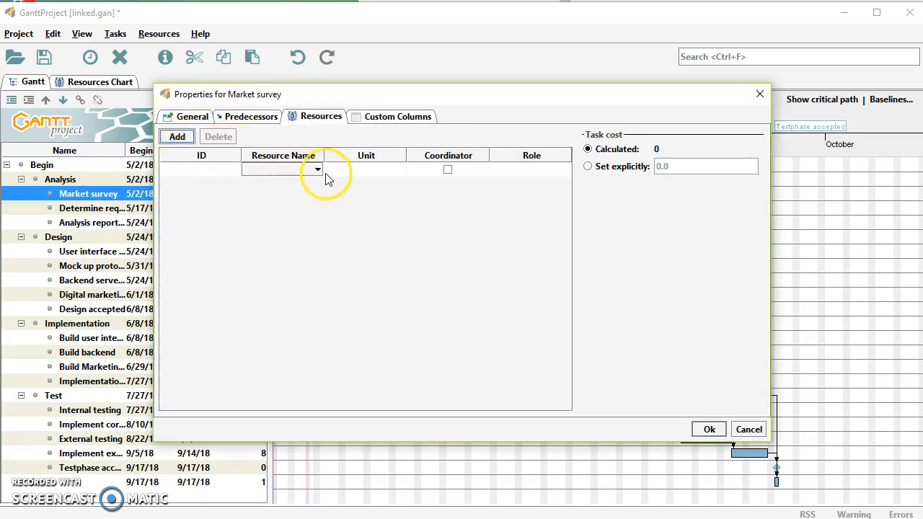
{"action": "left_click", "coordinate": [317, 169]}
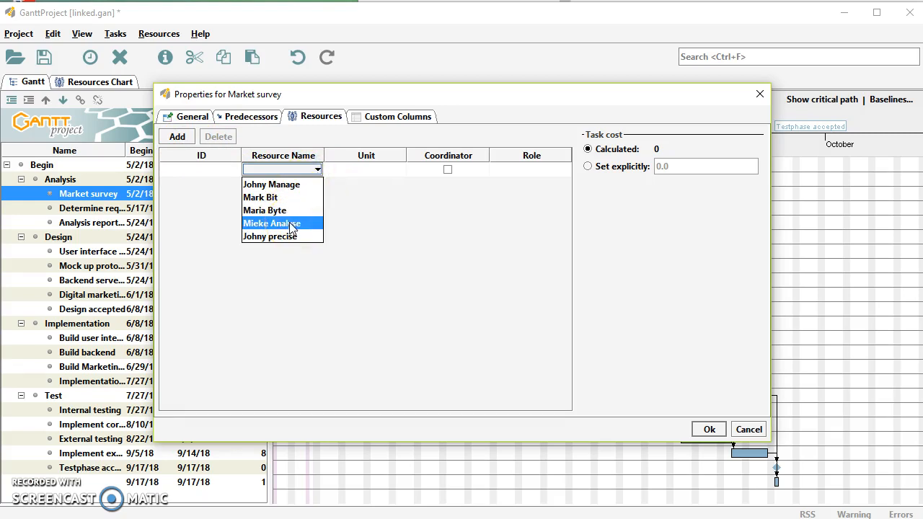
{"action": "left_click", "coordinate": [271, 223]}
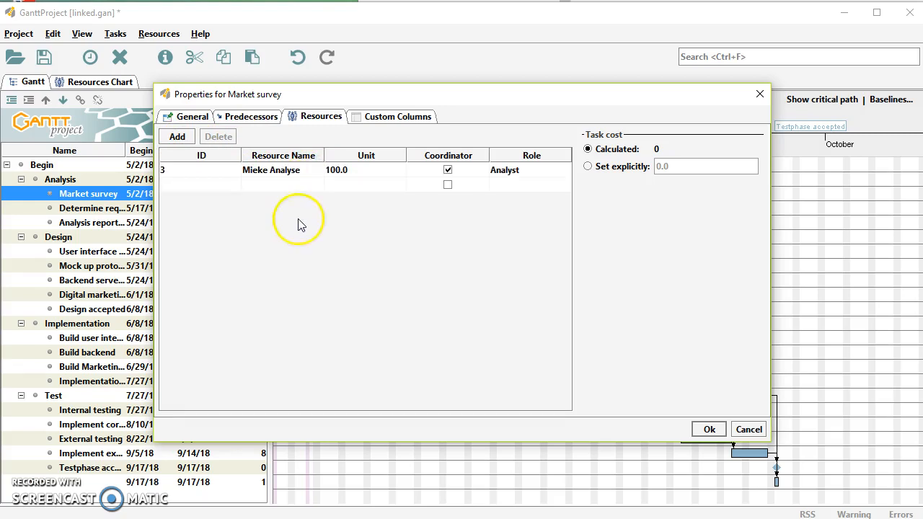
{"action": "mouse_move", "coordinate": [403, 99]}
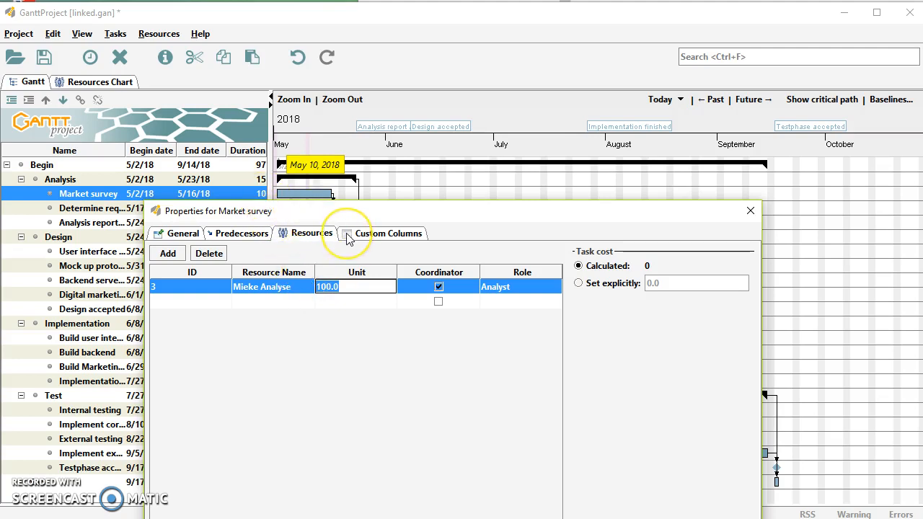
- Change Mieke Analyse to 10 units and add Johny precise at 20 units
{"action": "type", "text": "10"}
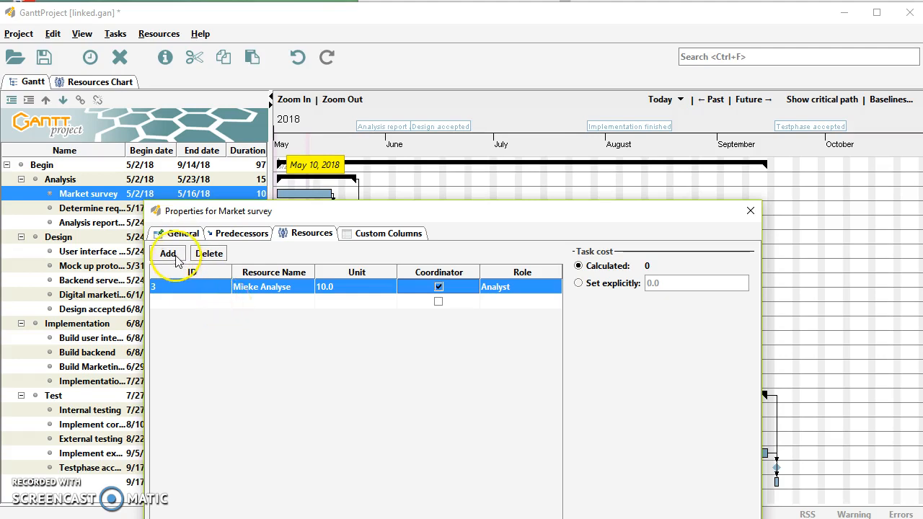
{"action": "left_click", "coordinate": [168, 253]}
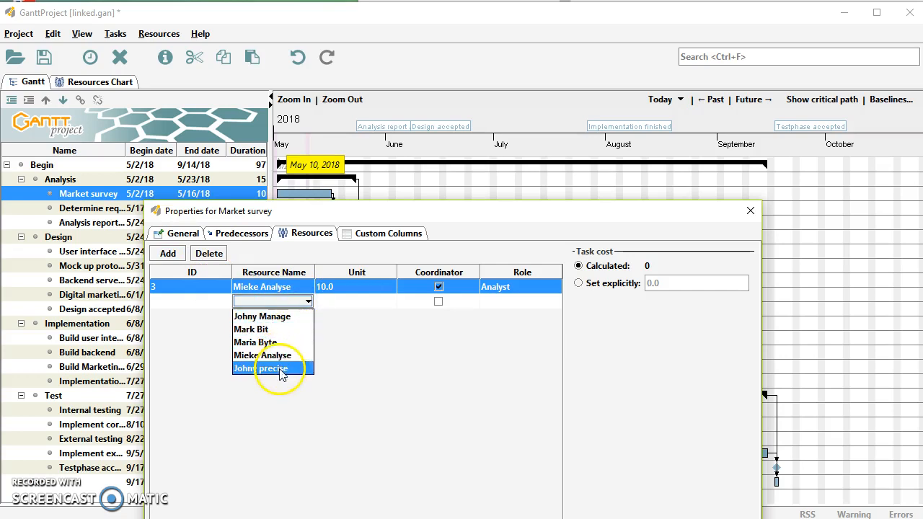
{"action": "left_click", "coordinate": [280, 368]}
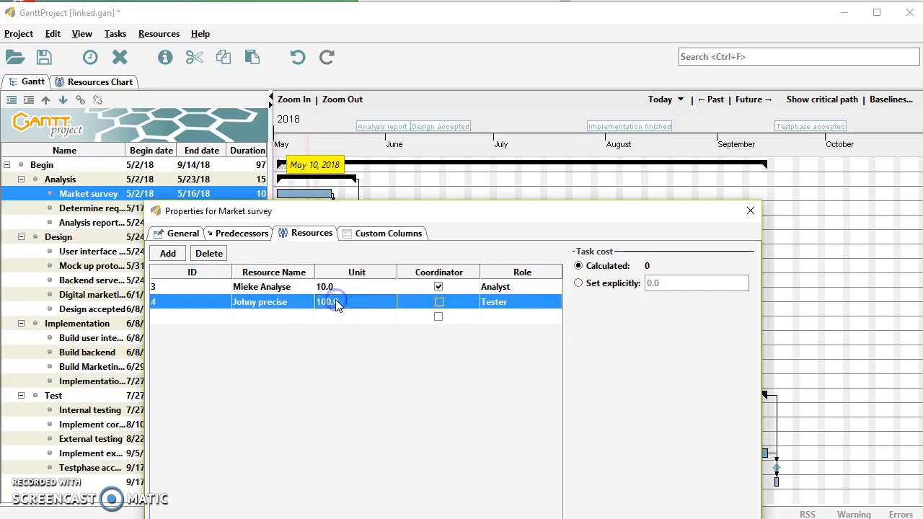
{"action": "left_click", "coordinate": [353, 301]}
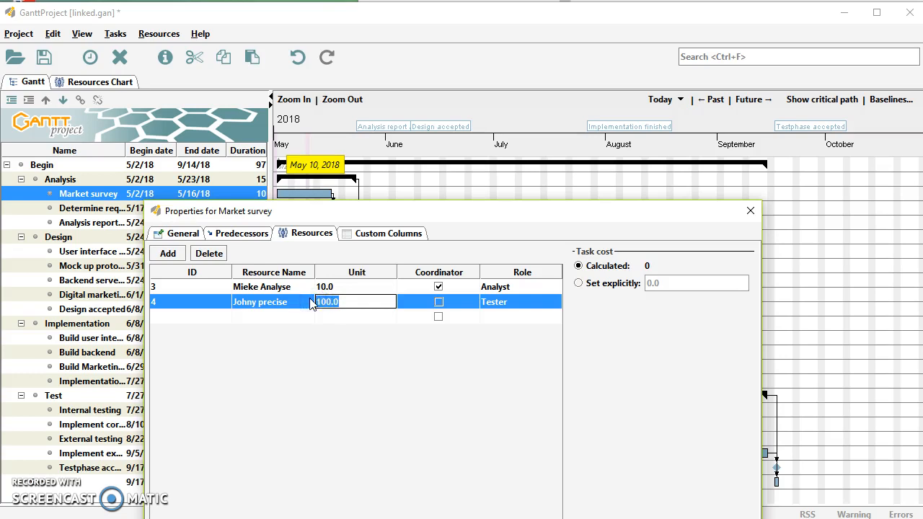
{"action": "type", "text": "20"}
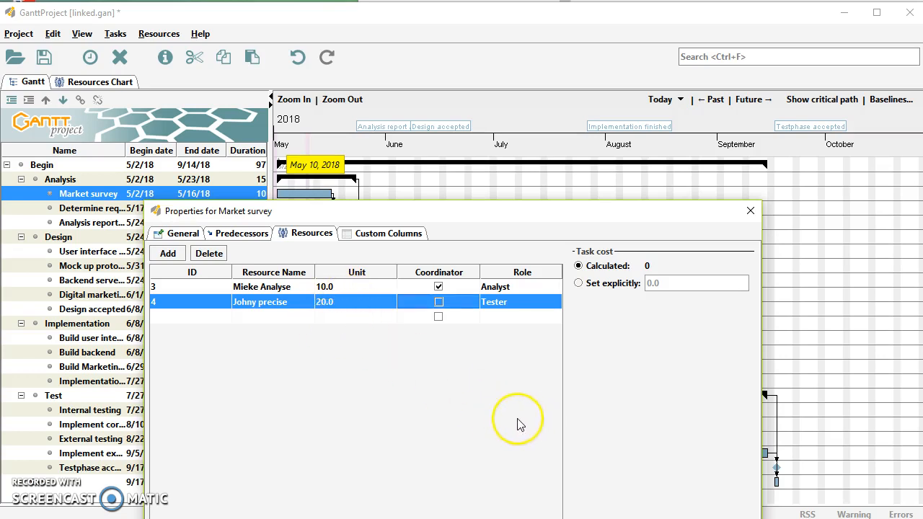
{"action": "mouse_move", "coordinate": [126, 224]}
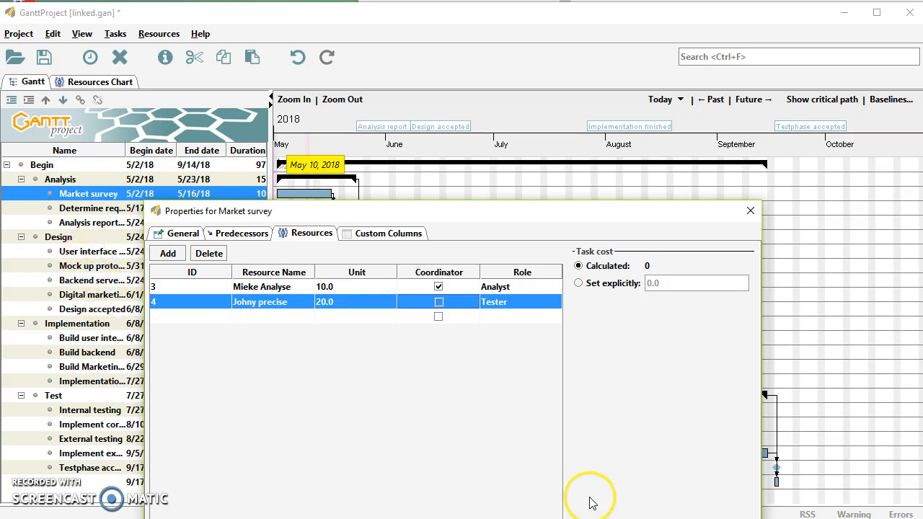
{"action": "mouse_move", "coordinate": [510, 424]}
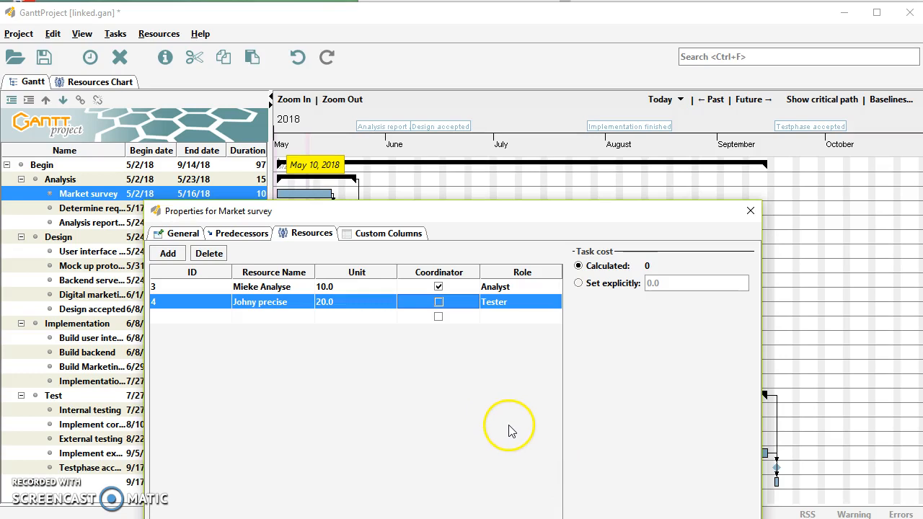